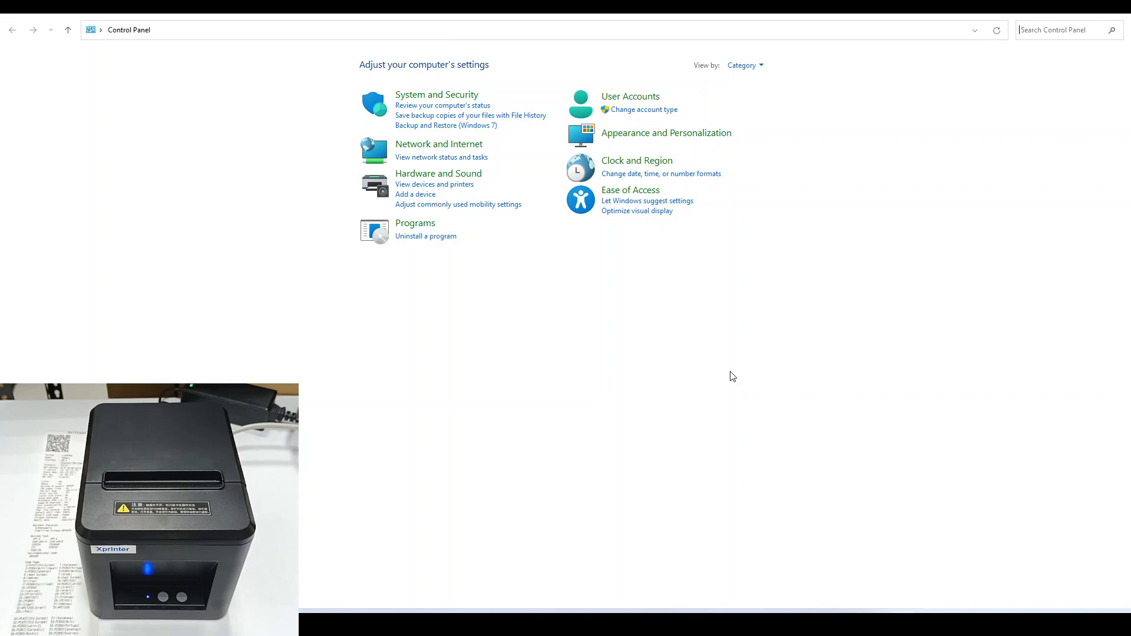
{"action": "mouse_move", "coordinate": [525, 267]}
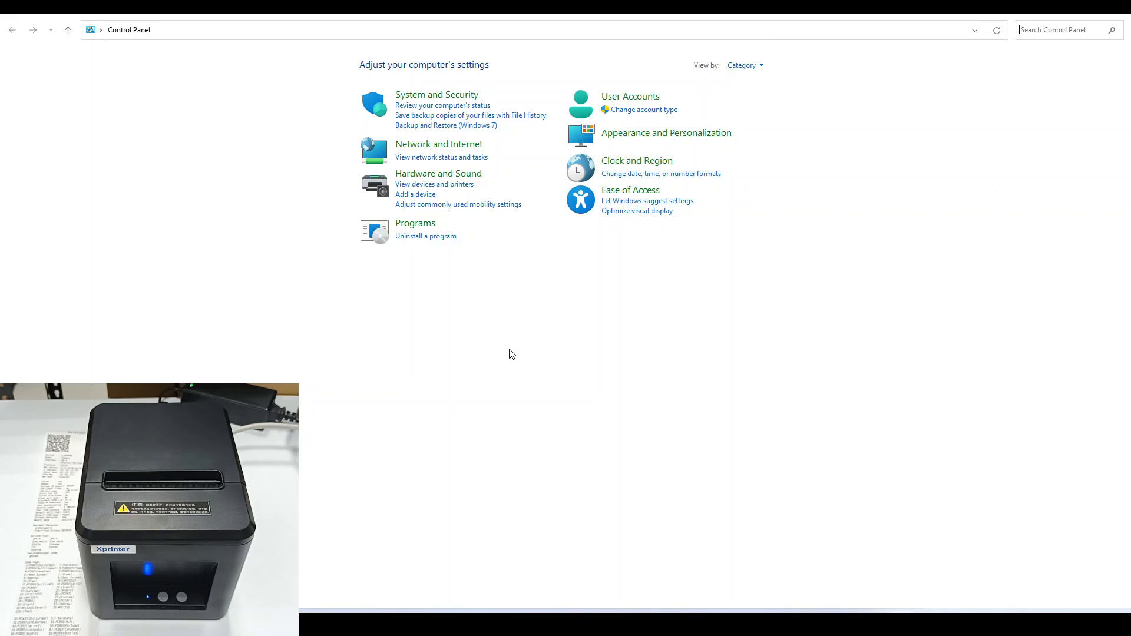
{"action": "mouse_move", "coordinate": [438, 173]}
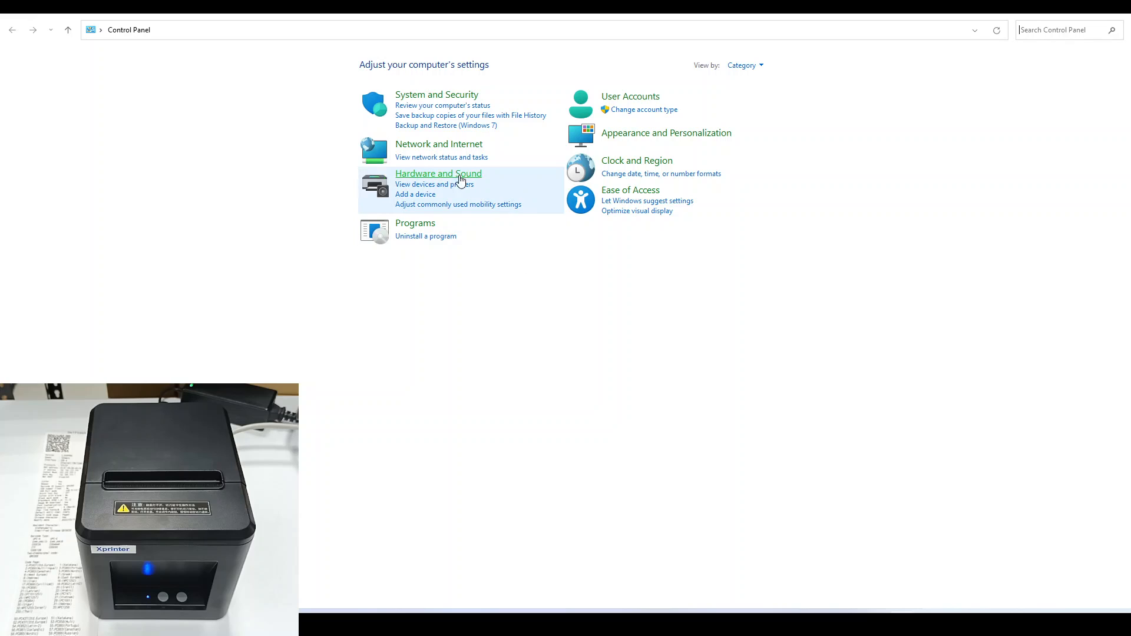
{"action": "mouse_move", "coordinate": [442, 157]}
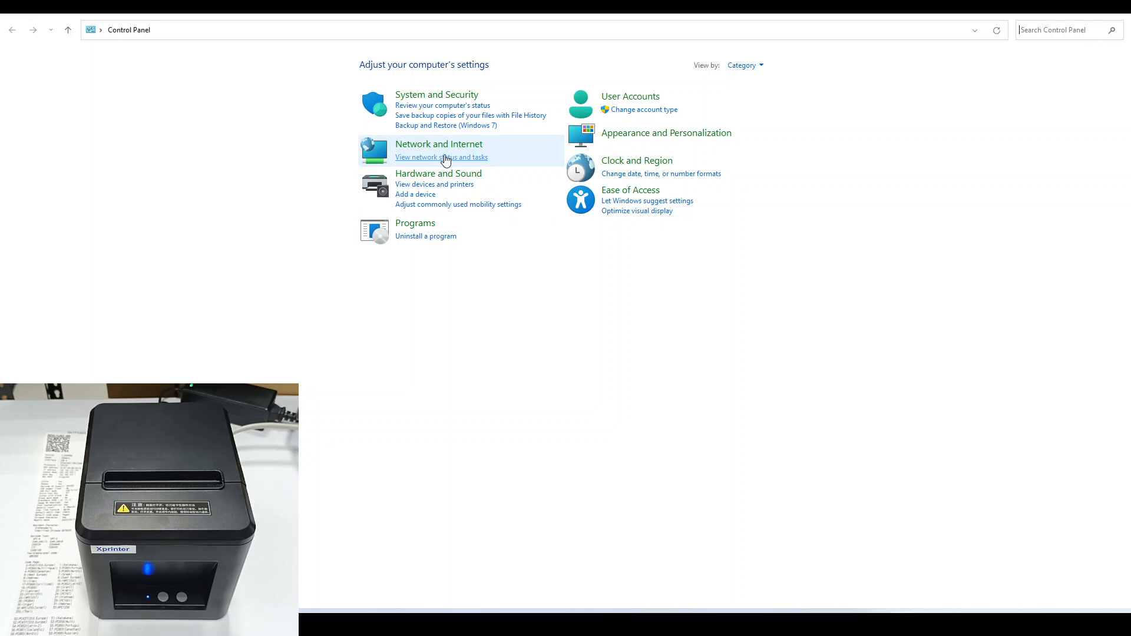
Step: Reach the Internet Protocol Version 4 (TCP/IPv4) properties of the Ethernet 2 adapter
{"action": "left_click", "coordinate": [440, 157]}
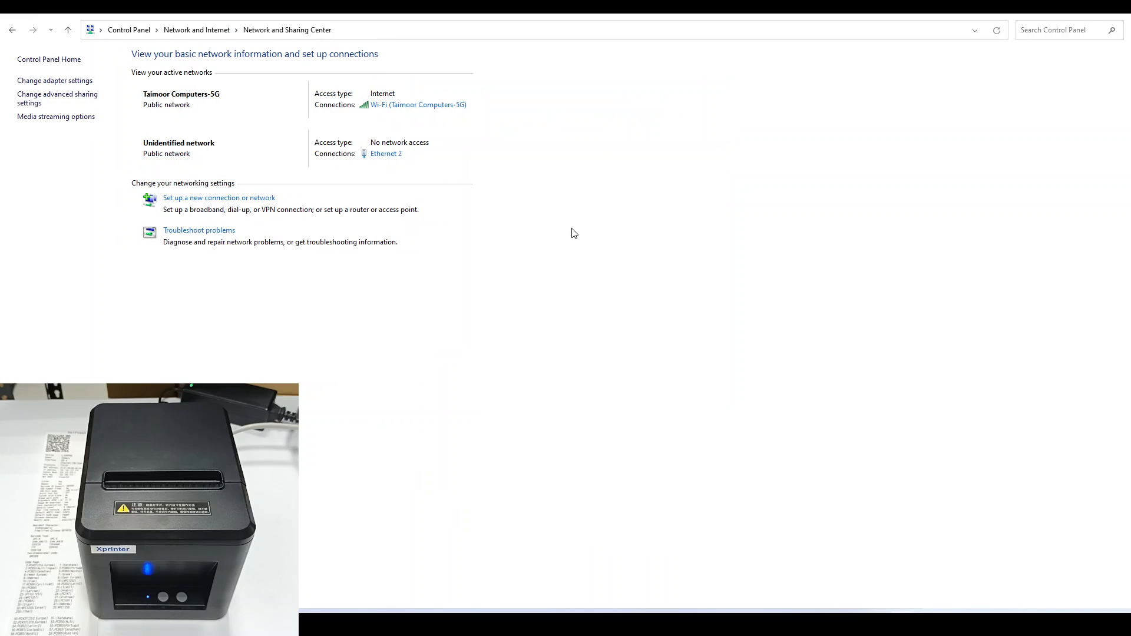
{"action": "mouse_move", "coordinate": [386, 142]}
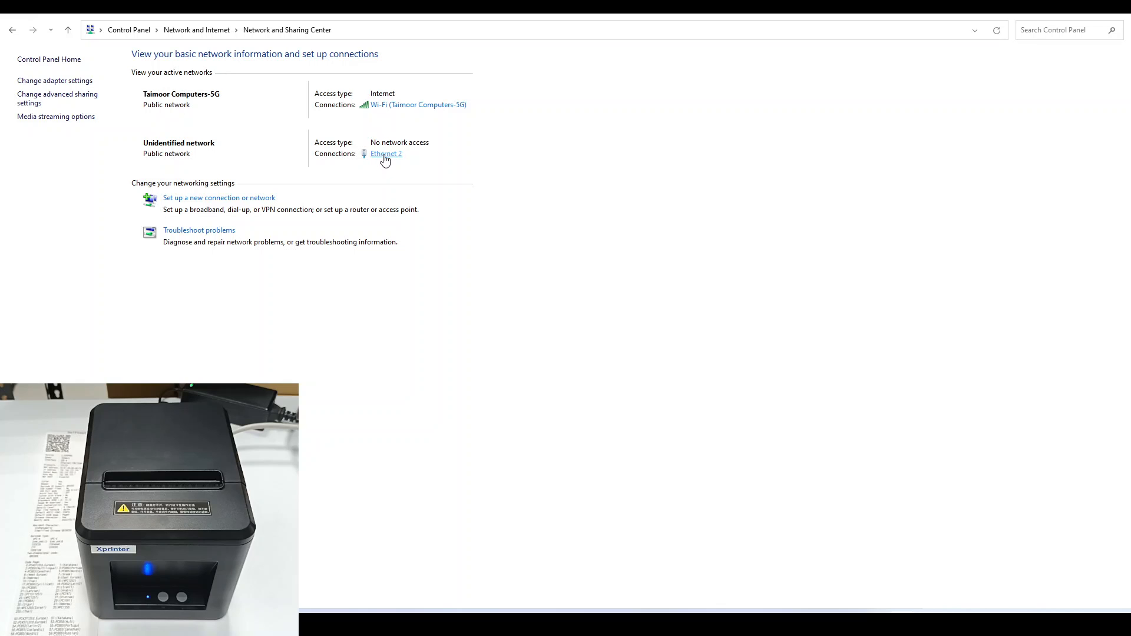
{"action": "left_click", "coordinate": [385, 153]}
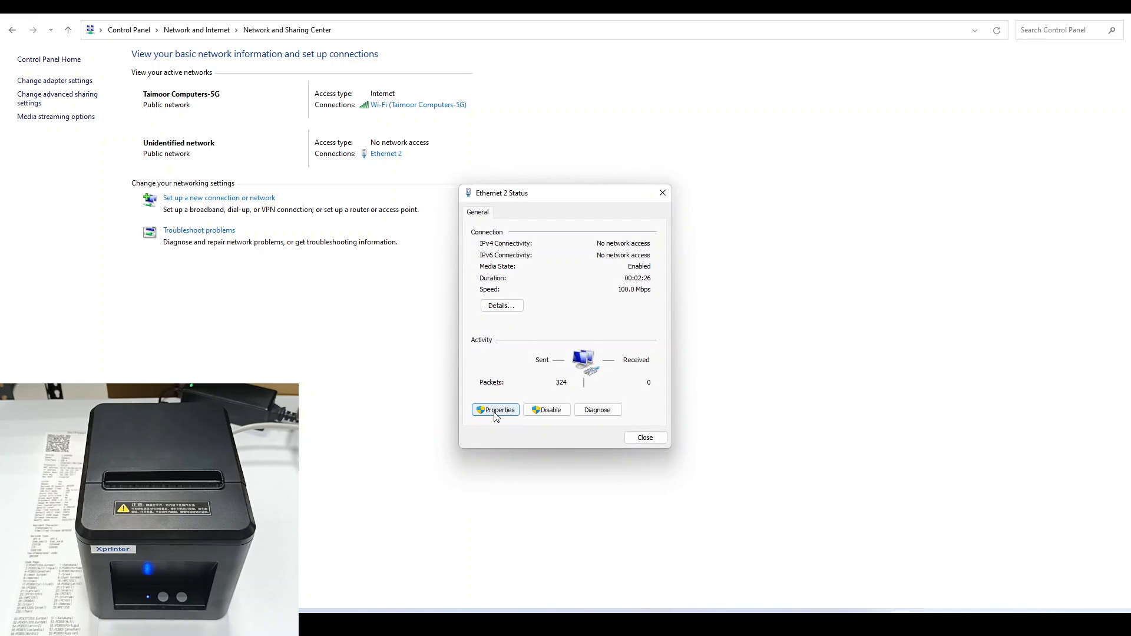
{"action": "left_click", "coordinate": [495, 410]}
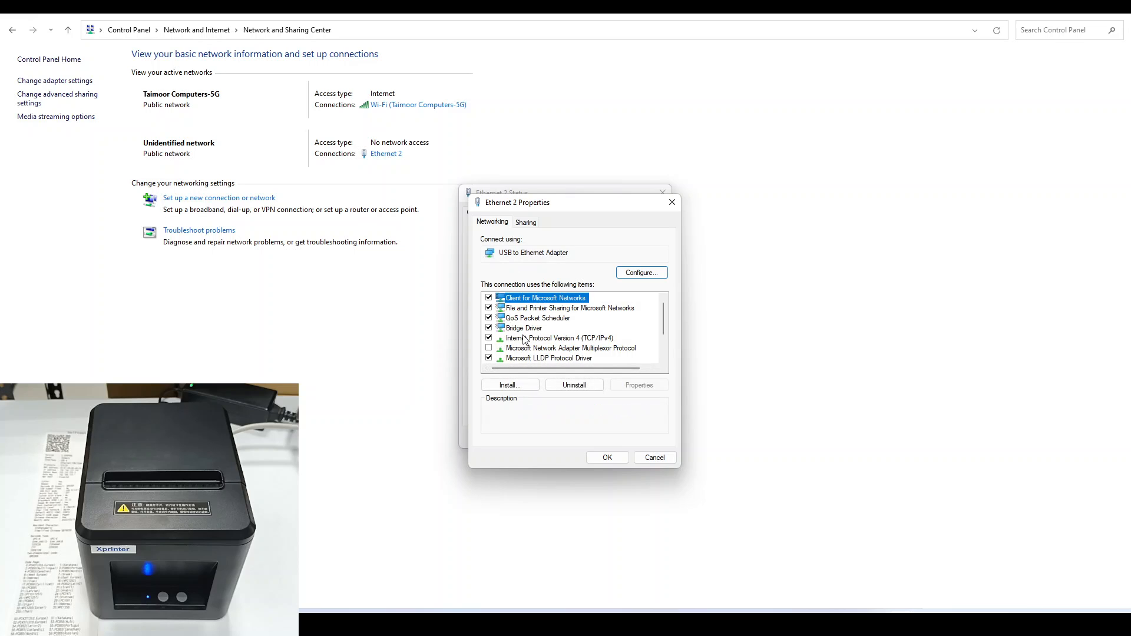
{"action": "left_click", "coordinate": [566, 338]}
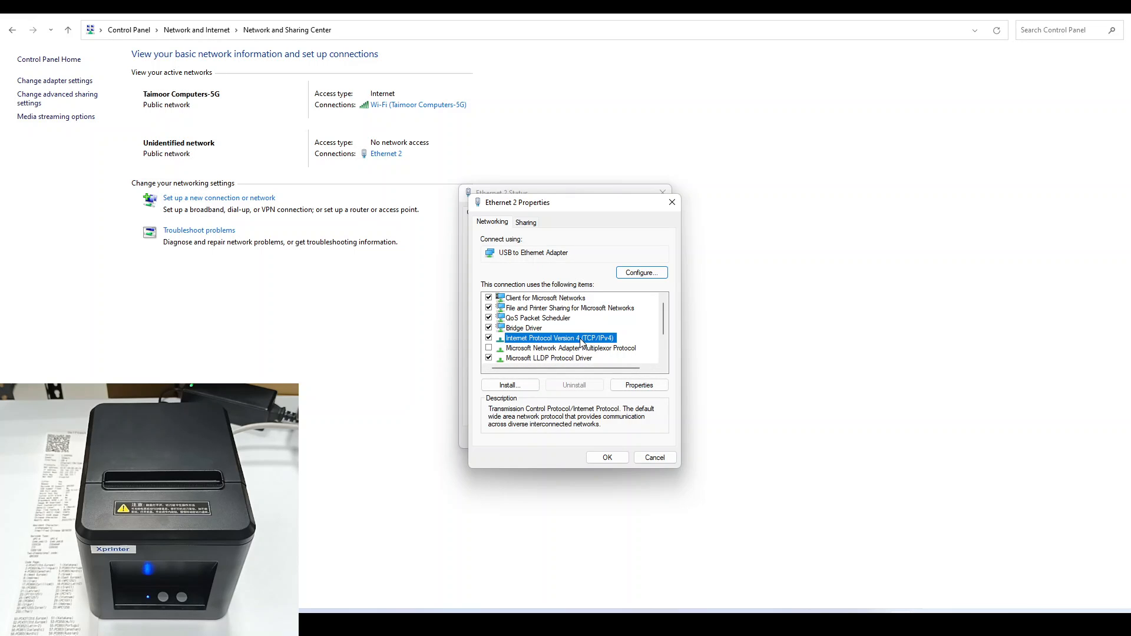
{"action": "left_click", "coordinate": [638, 385]}
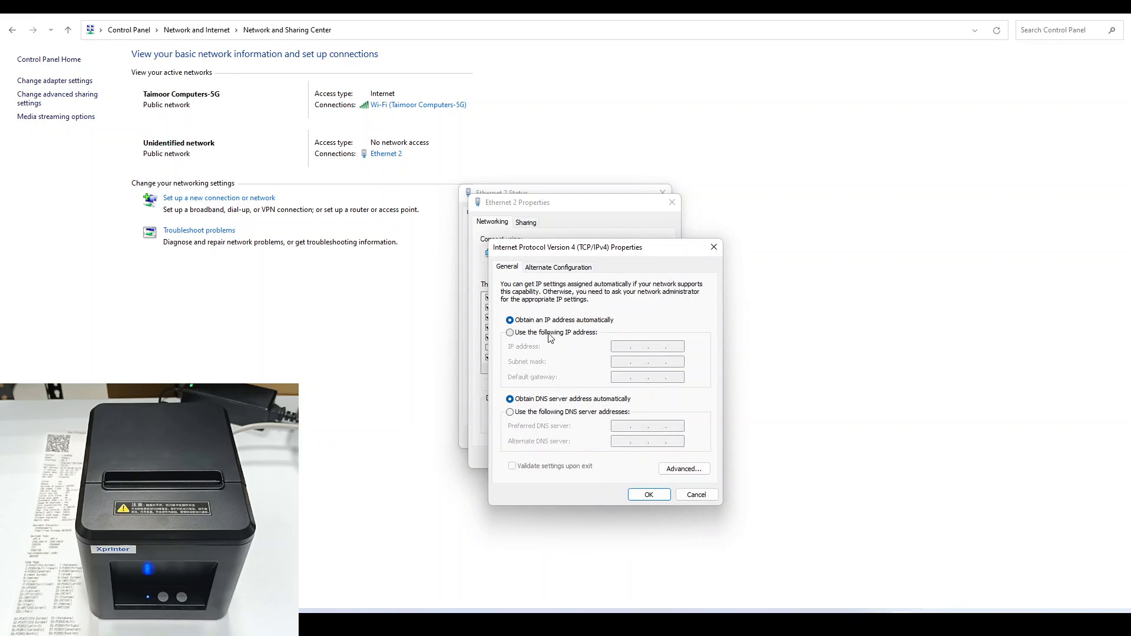
{"action": "mouse_move", "coordinate": [523, 337]}
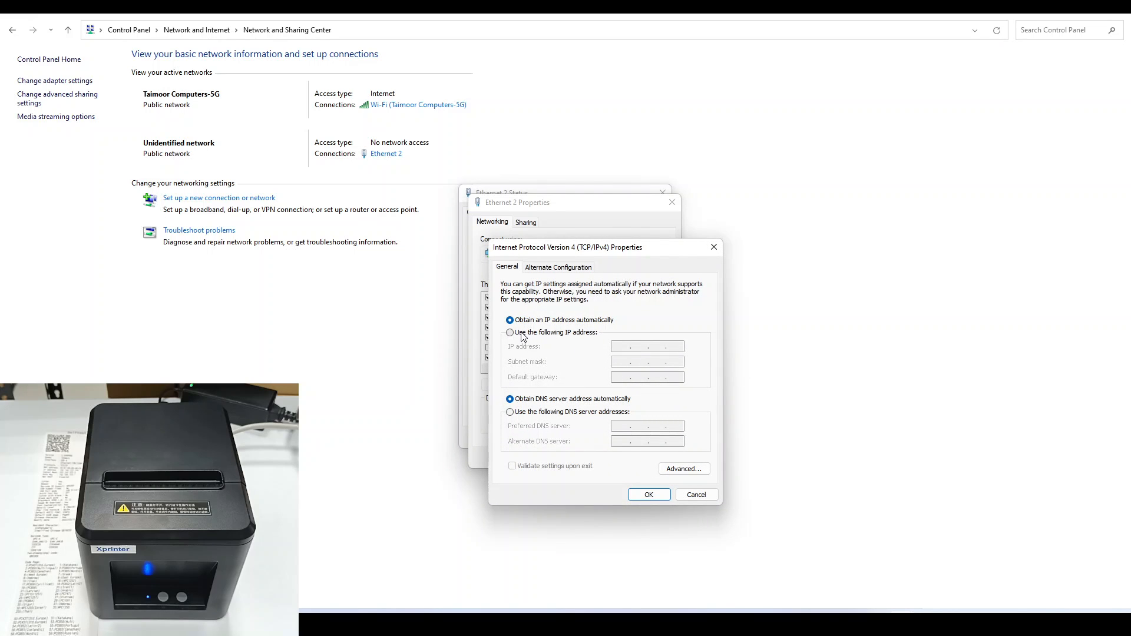
Step: Enter the fixed IP 192.168.123.101 with subnet mask 255.255.255.0
{"action": "left_click", "coordinate": [510, 332]}
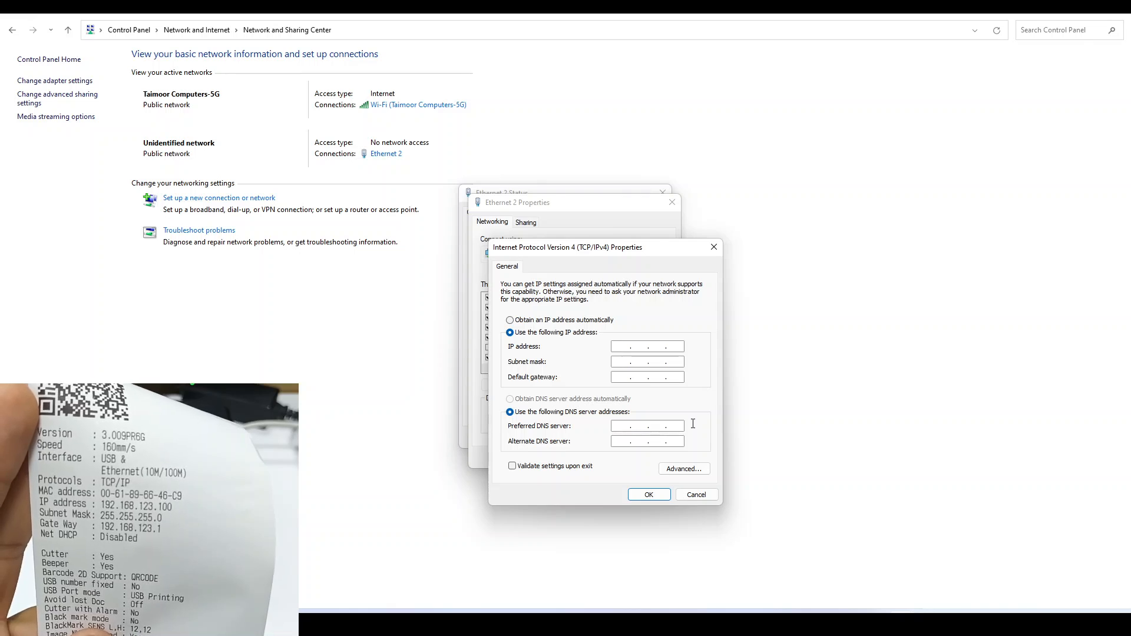
{"action": "type", "text": "192 . . ."}
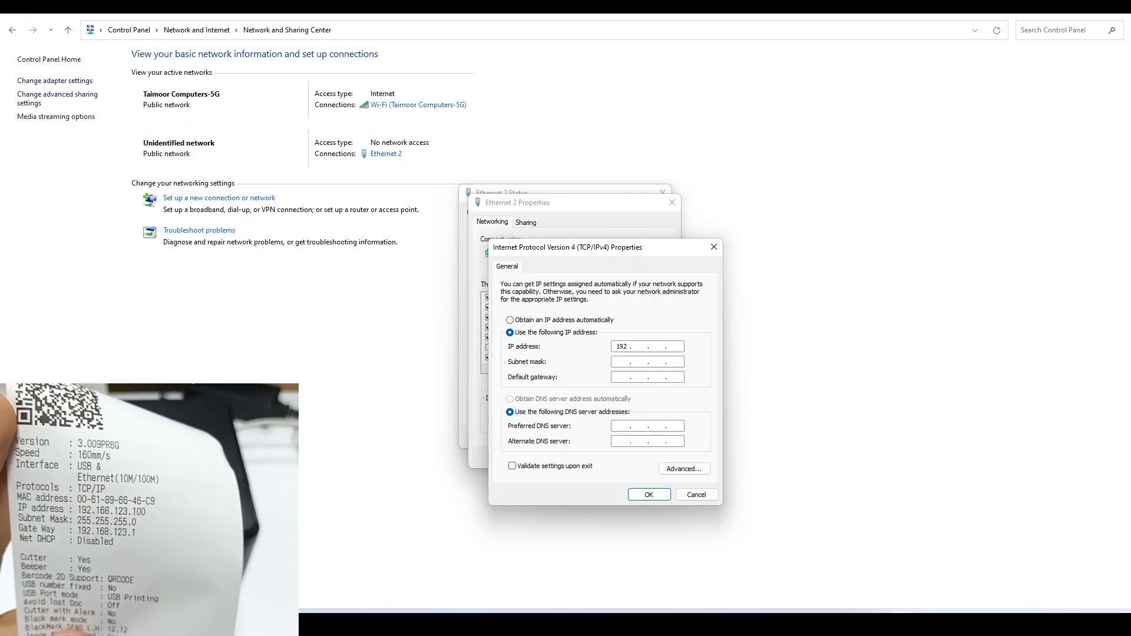
{"action": "type", "text": "1"}
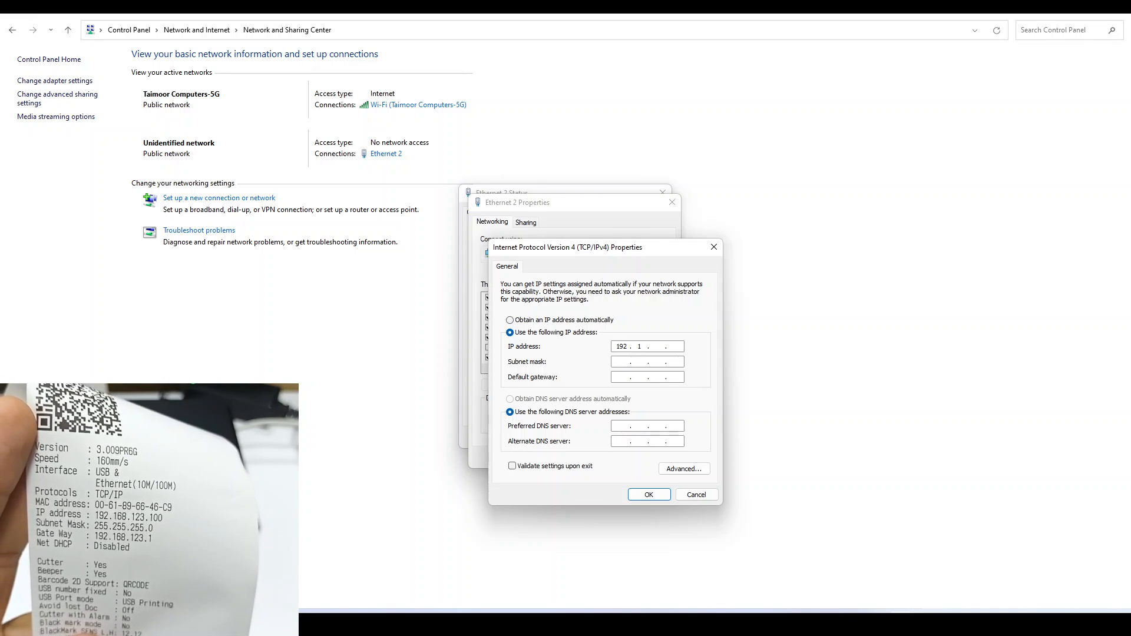
{"action": "type", "text": "168"}
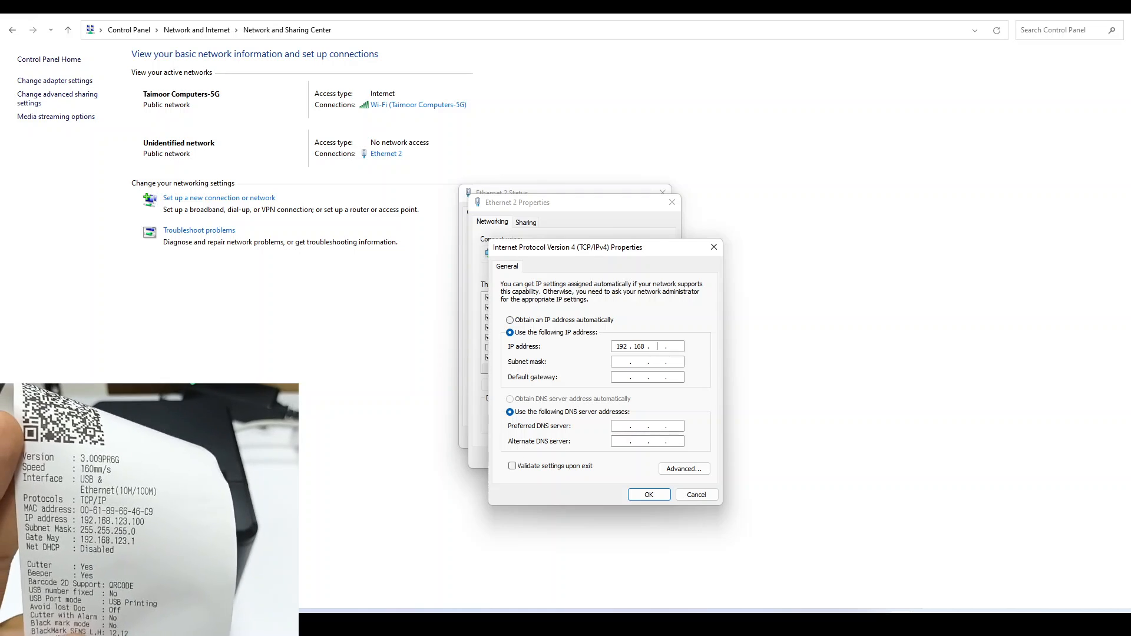
{"action": "type", "text": "123"}
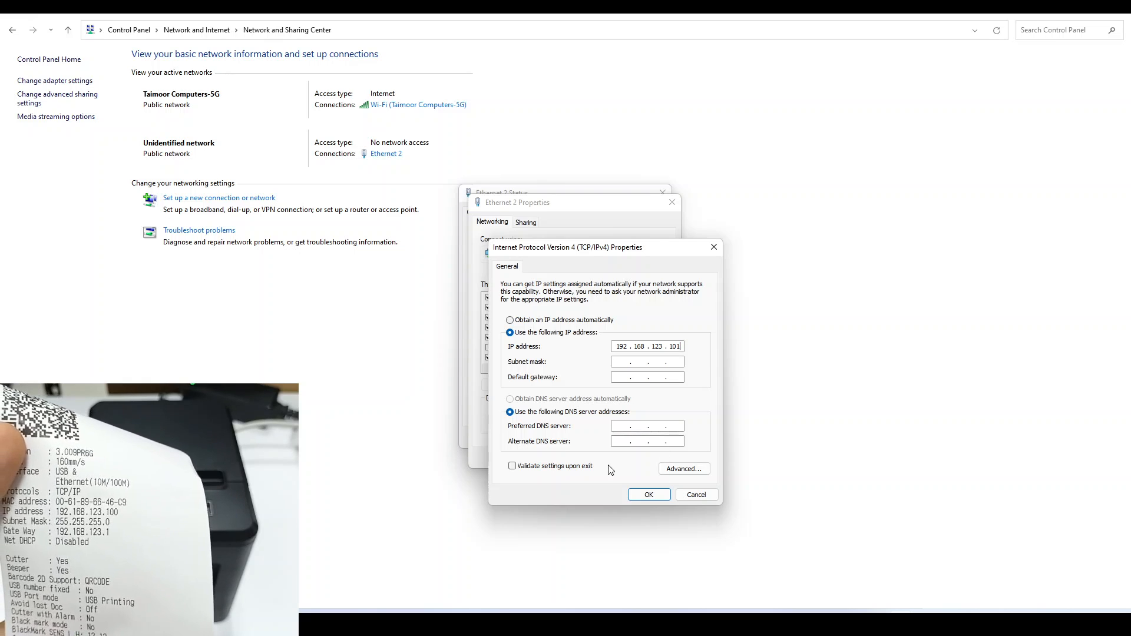
{"action": "type", "text": "255.255.255.0"}
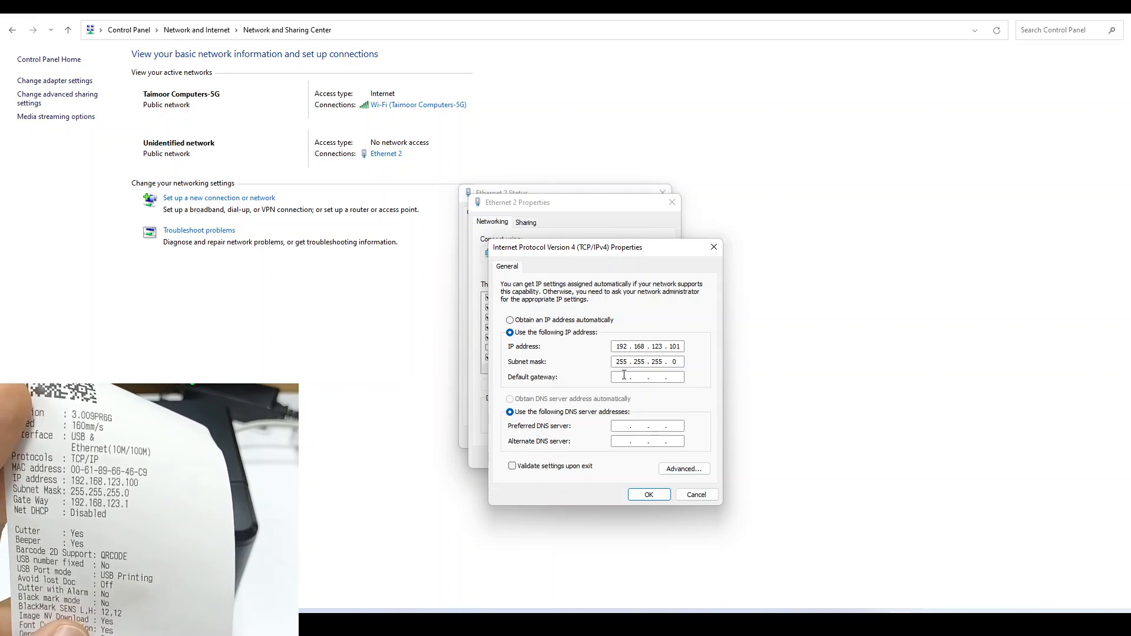
Step: Set the default gateway 192.168.123.1 and save the Ethernet 2 settings
{"action": "type", "text": "192 . . ."}
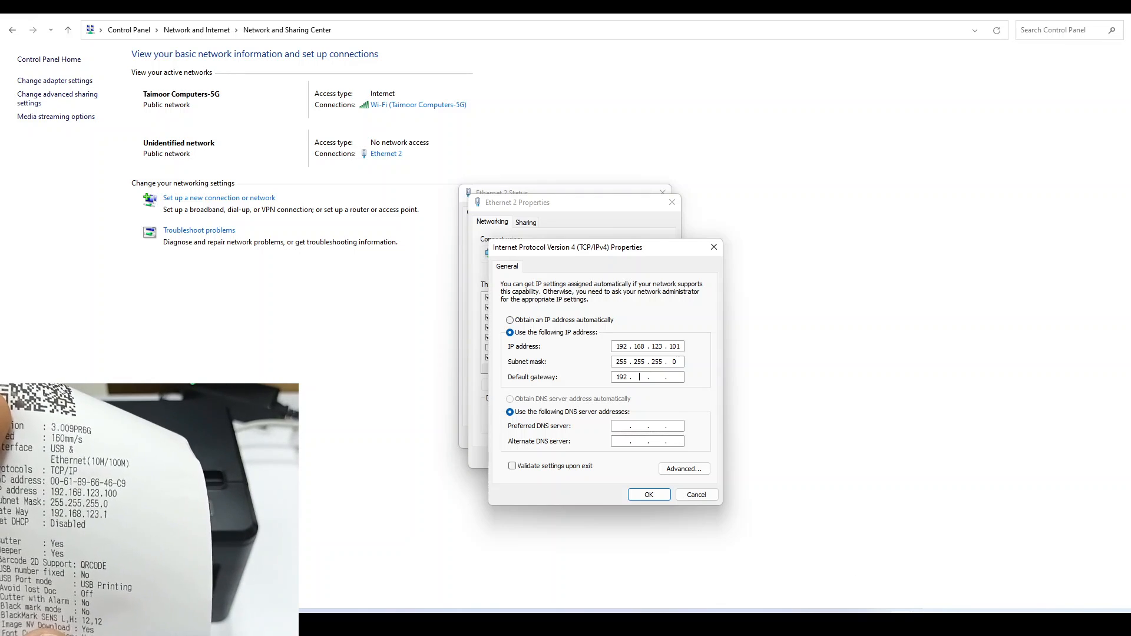
{"action": "type", "text": "168"}
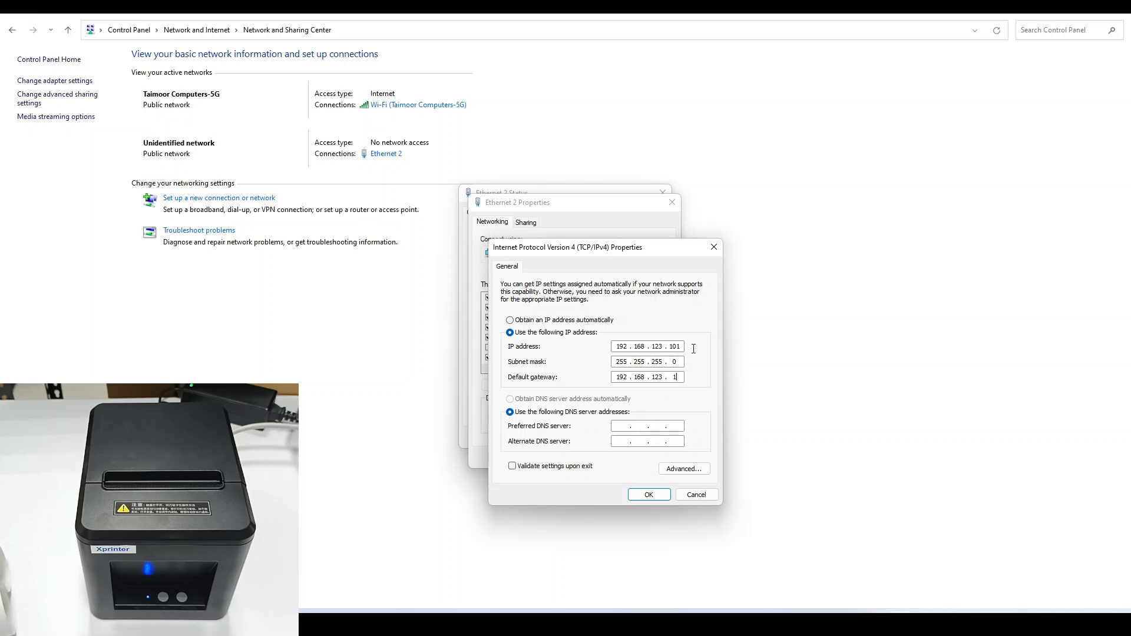
{"action": "double_click", "coordinate": [672, 347]}
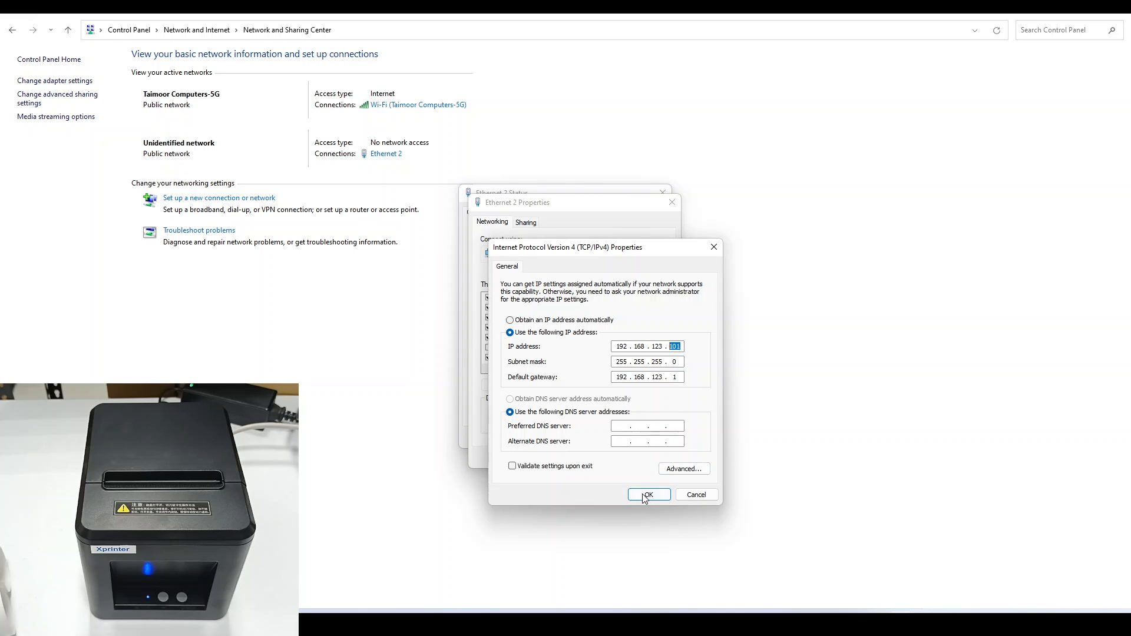
{"action": "left_click", "coordinate": [647, 493]}
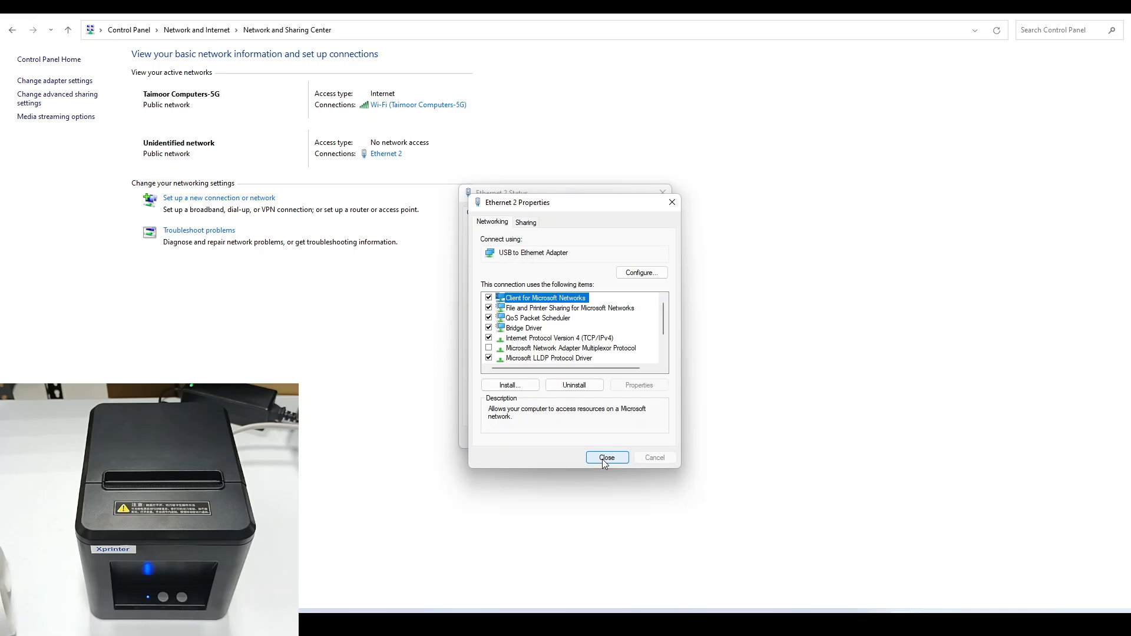
{"action": "left_click", "coordinate": [606, 458]}
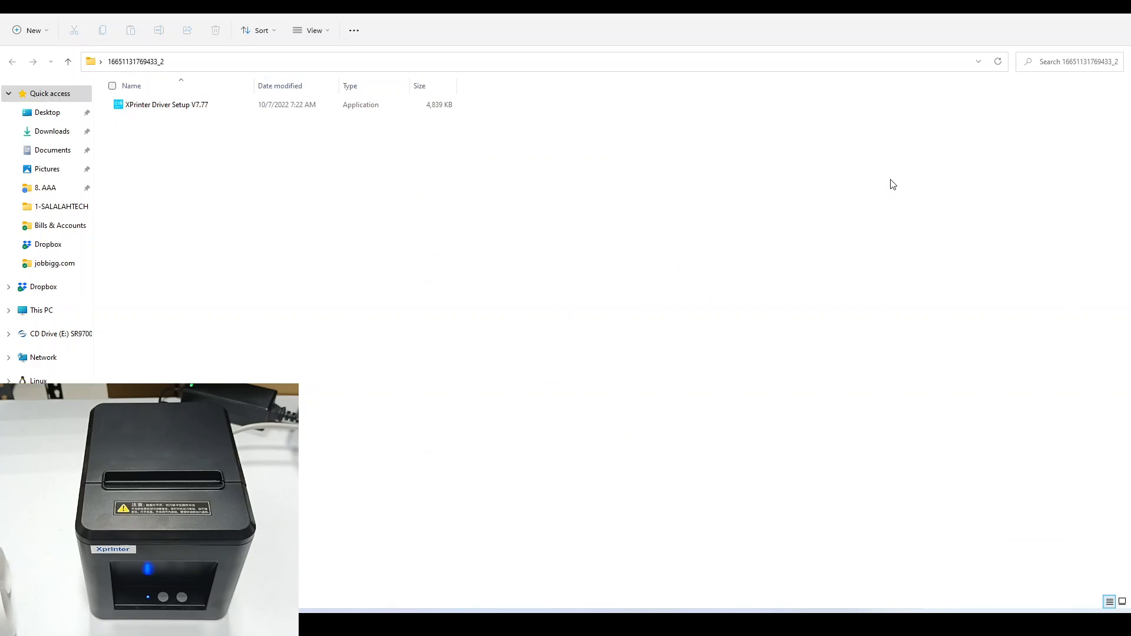
{"action": "mouse_move", "coordinate": [167, 105]}
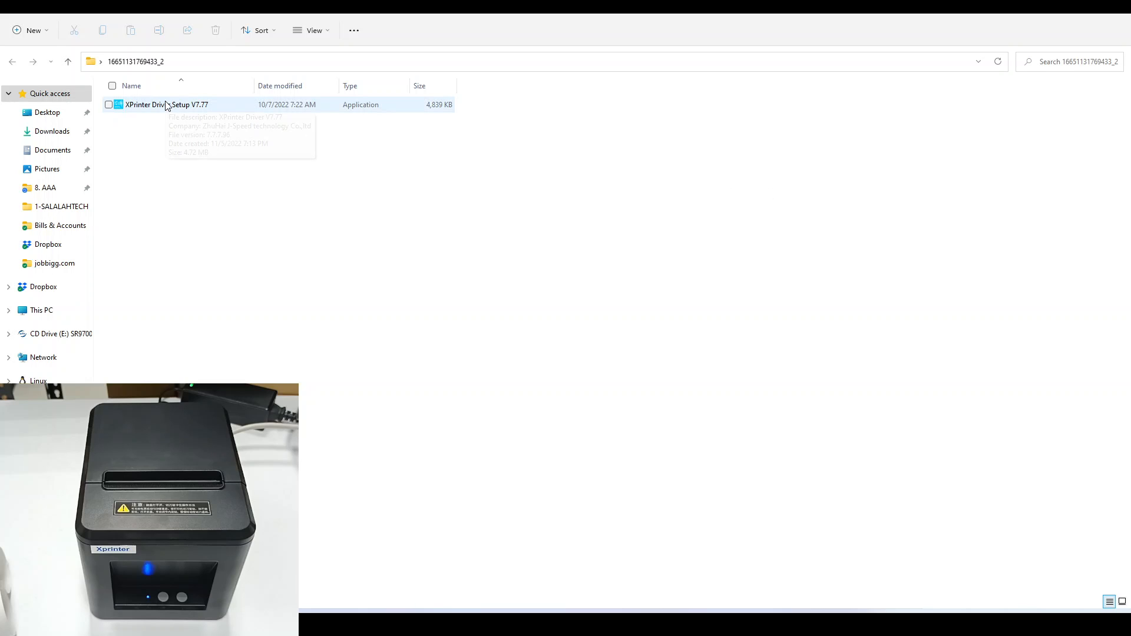
{"action": "left_click", "coordinate": [167, 104]}
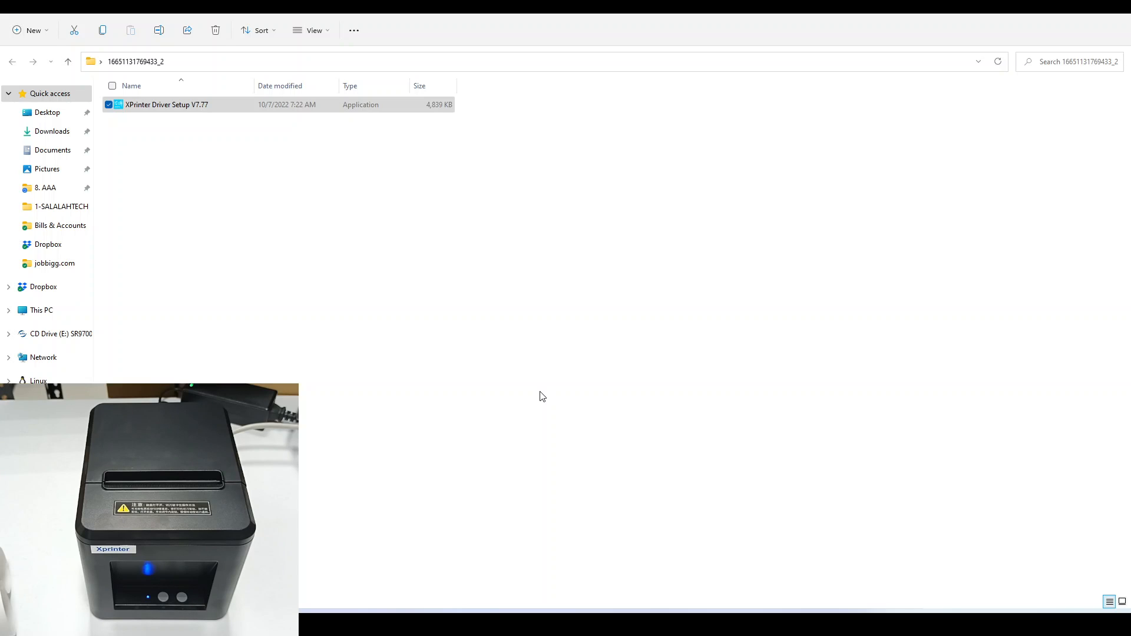
Step: Run the XPrinter Driver V7.77 installer, accept the agreement and finish the wizard
{"action": "double_click", "coordinate": [166, 104]}
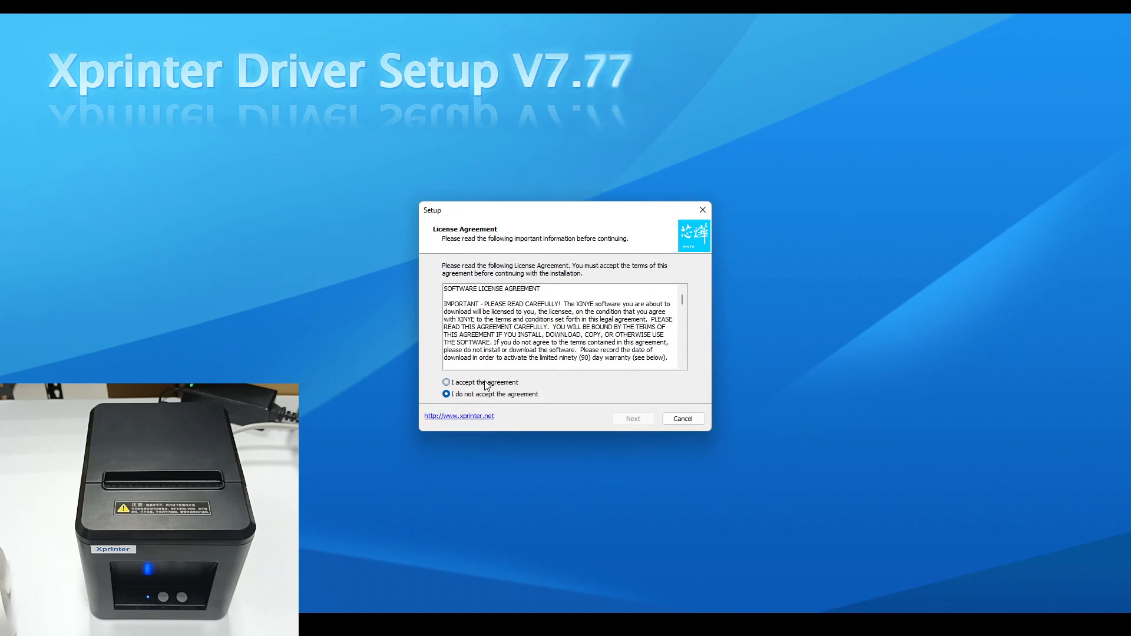
{"action": "left_click", "coordinate": [633, 419]}
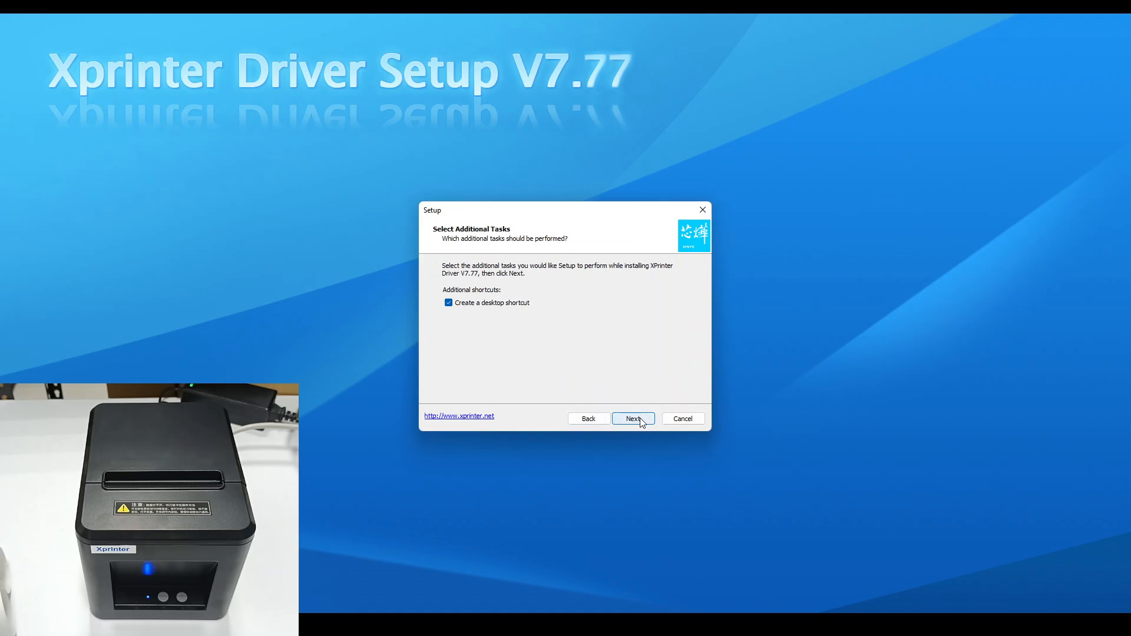
{"action": "left_click", "coordinate": [632, 418]}
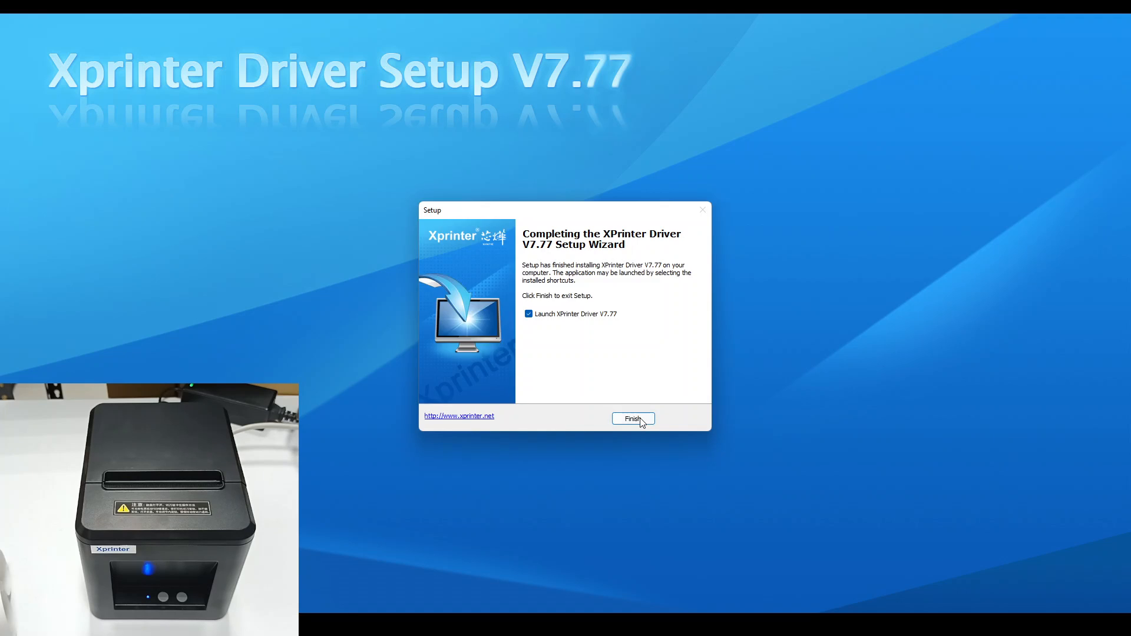
{"action": "left_click", "coordinate": [632, 420]}
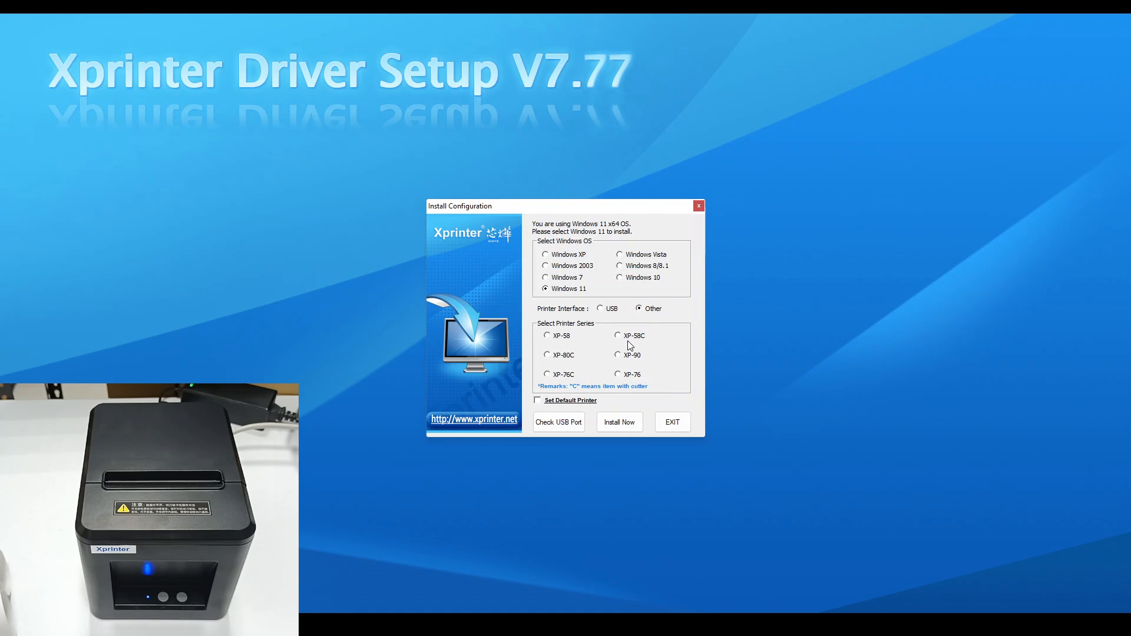
Step: Install the XP-80C series driver for Windows 11 with the Other interface and confirm success
{"action": "left_click", "coordinate": [548, 354]}
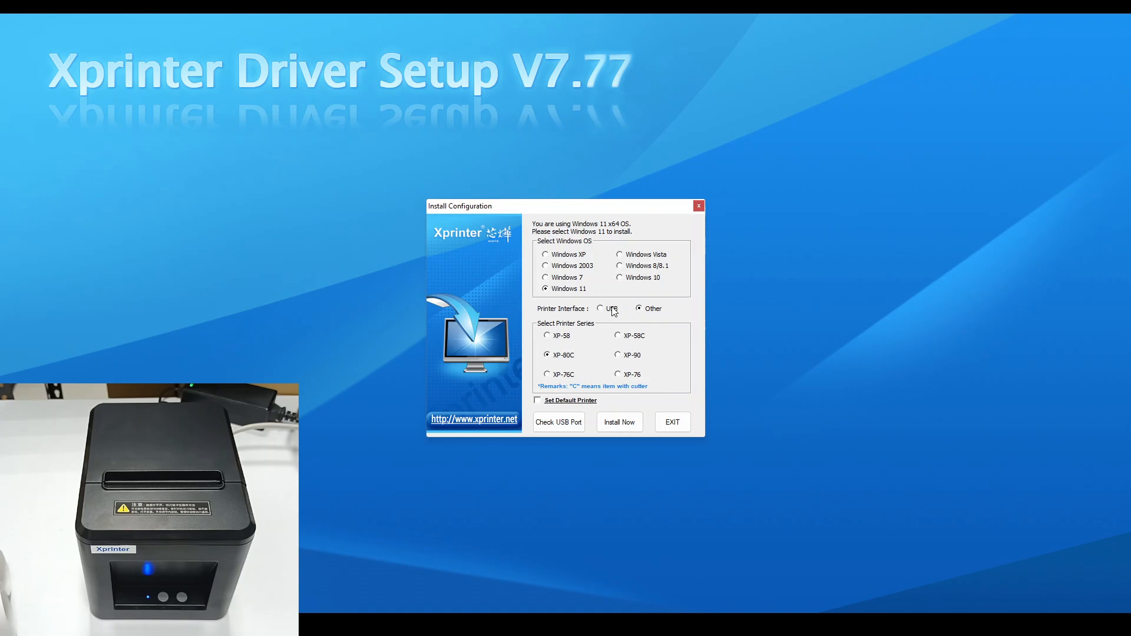
{"action": "mouse_move", "coordinate": [625, 323]}
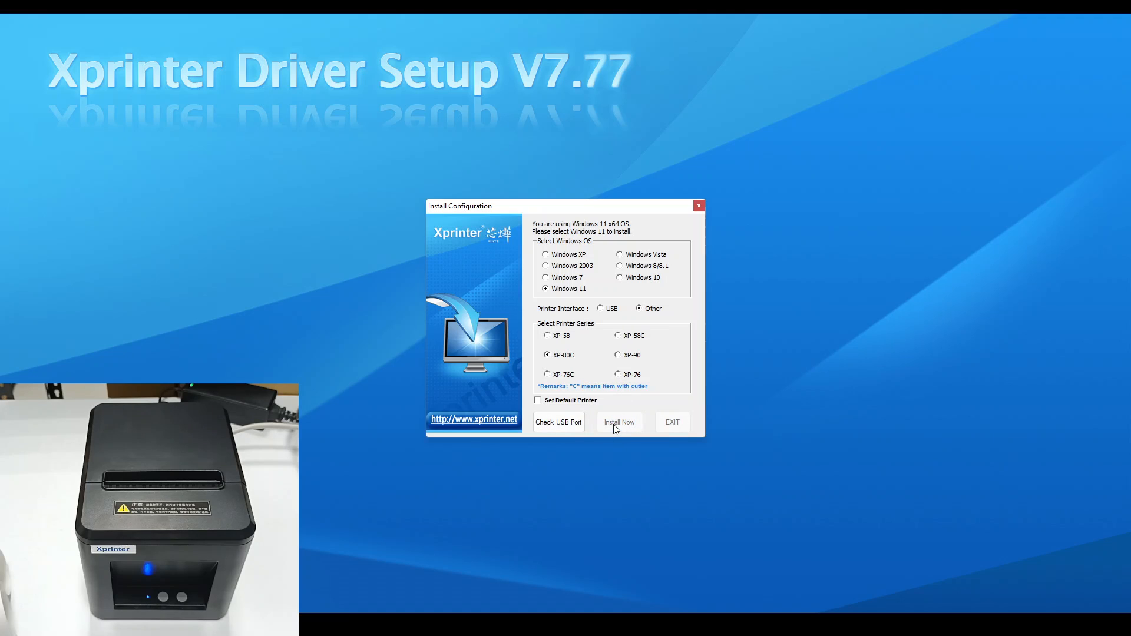
{"action": "left_click", "coordinate": [619, 422]}
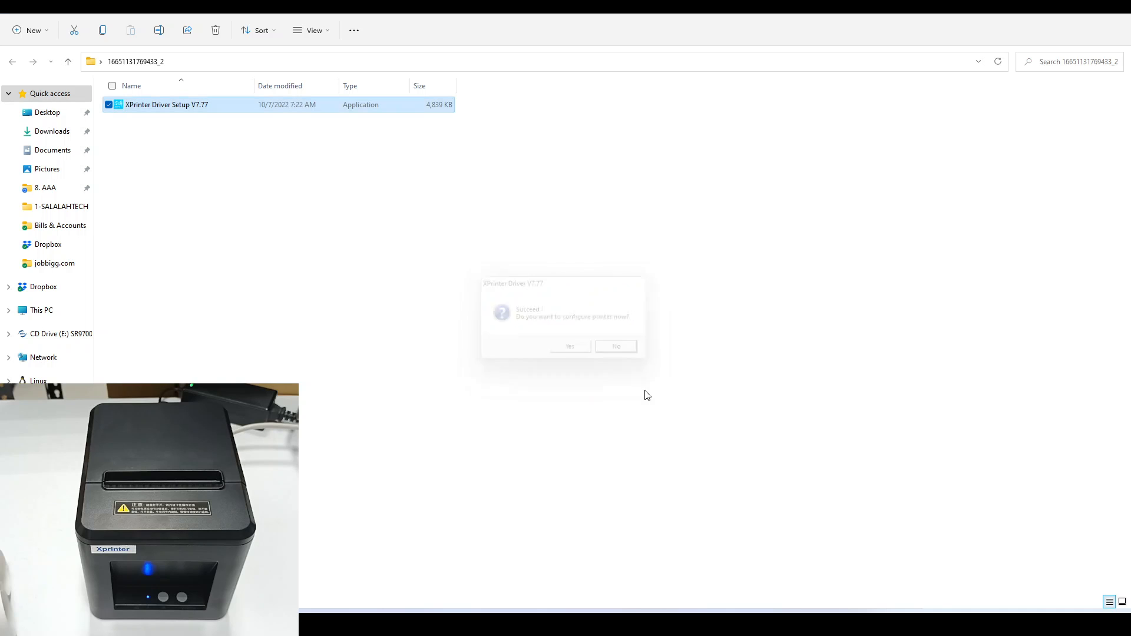
{"action": "left_click", "coordinate": [615, 346]}
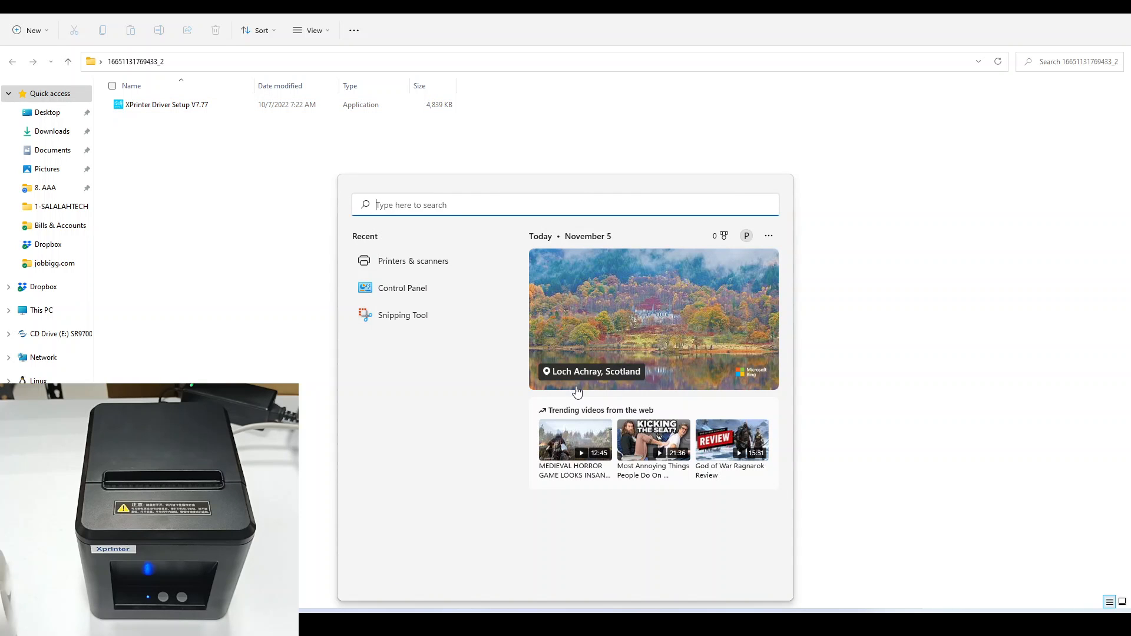
Step: Search 'printers & scanners' and go to the Printers & scanners settings page
{"action": "type", "text": "printers & scanners"}
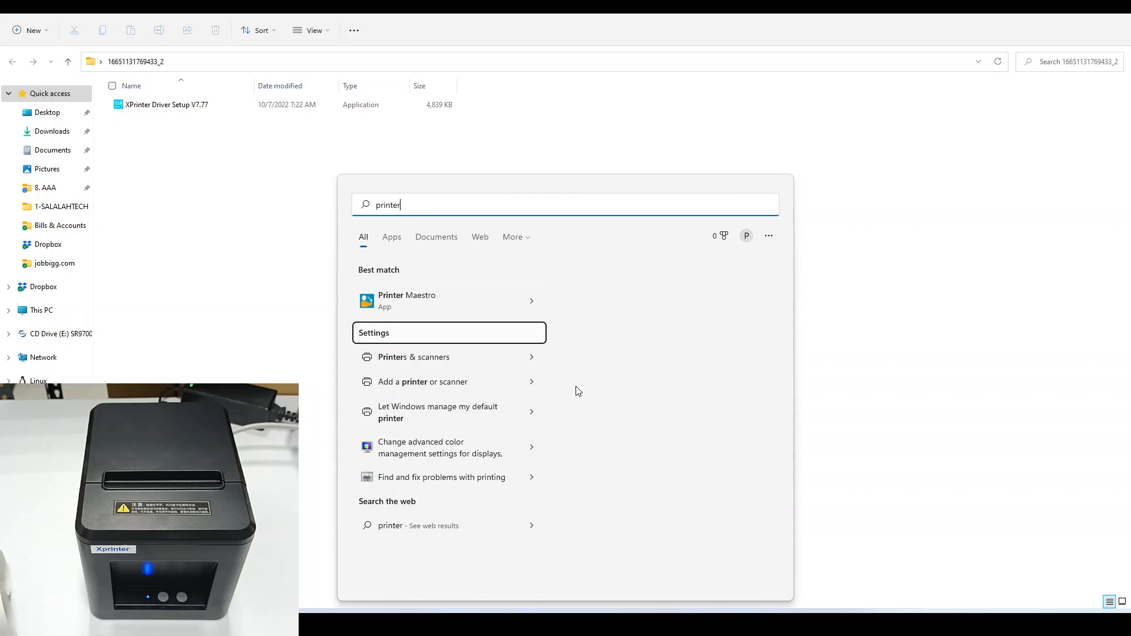
{"action": "left_click", "coordinate": [414, 357]}
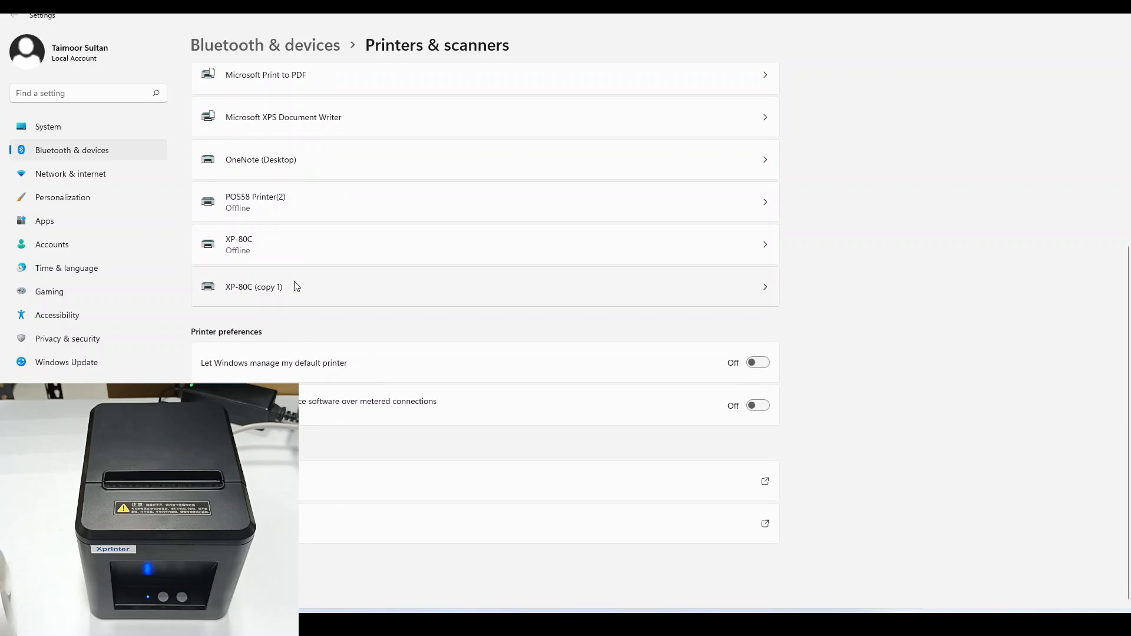
Step: From XP-80C (copy 1) printer properties Ports, begin adding a new Standard TCP/IP Port
{"action": "left_click", "coordinate": [484, 287]}
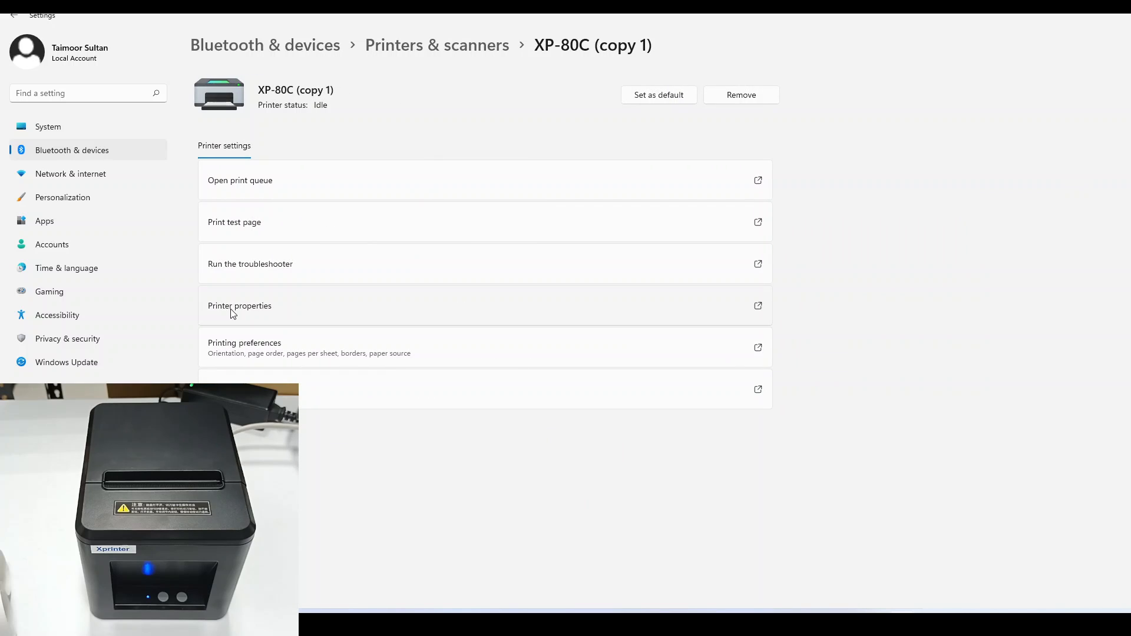
{"action": "left_click", "coordinate": [239, 305]}
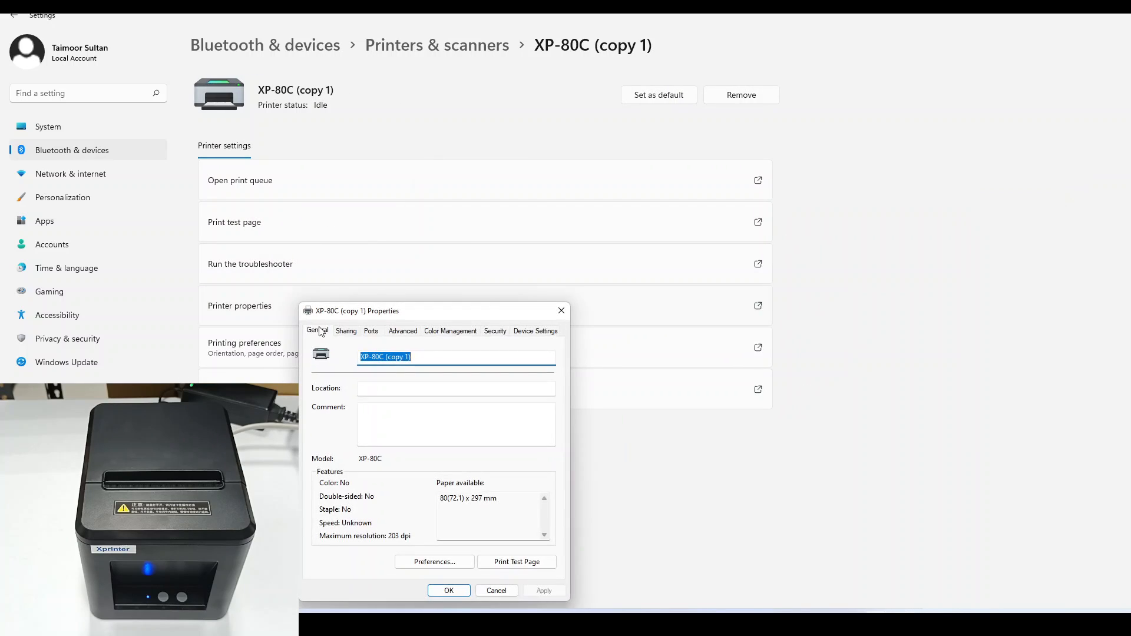
{"action": "left_click", "coordinate": [372, 330]}
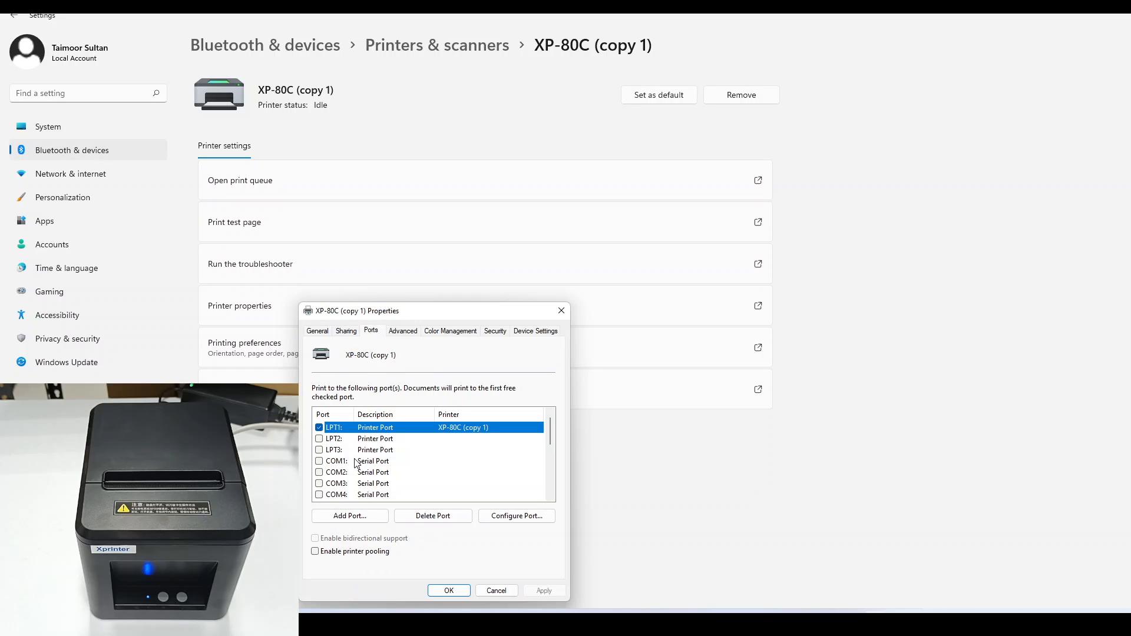
{"action": "left_click", "coordinate": [350, 516]}
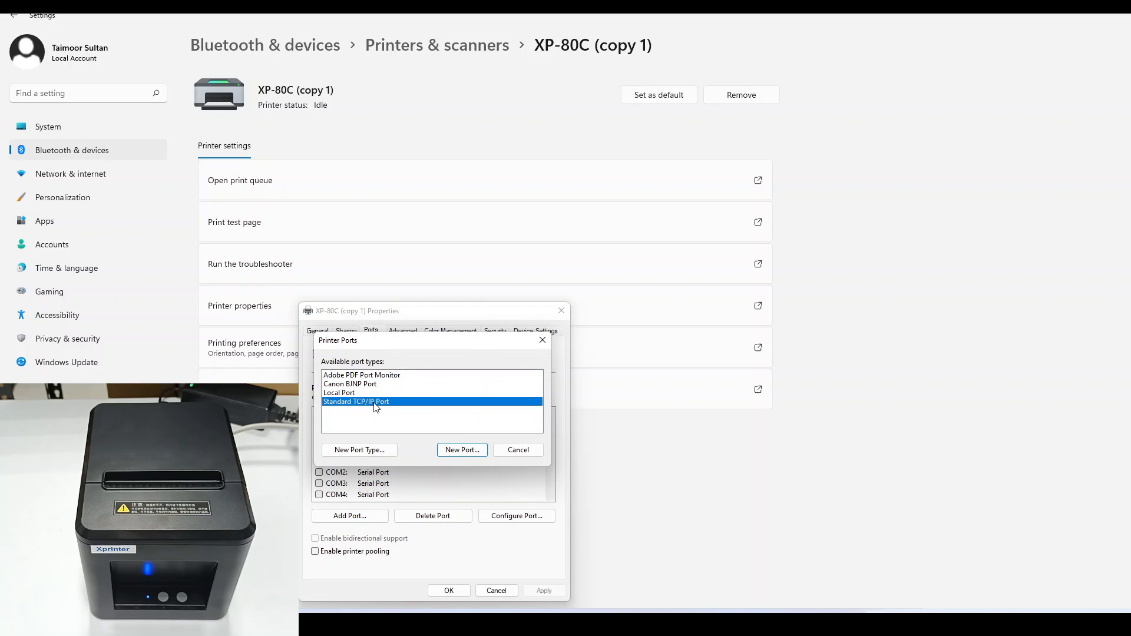
{"action": "left_click", "coordinate": [462, 449]}
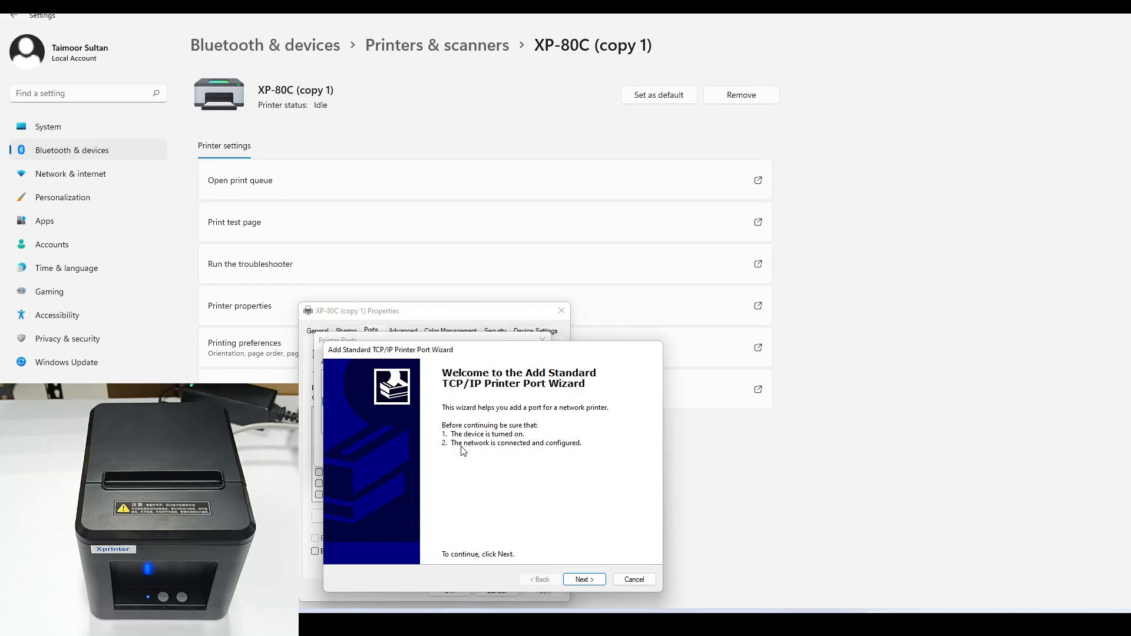
Step: Give the new port the printer address 192.168.123.100
{"action": "left_click", "coordinate": [584, 580]}
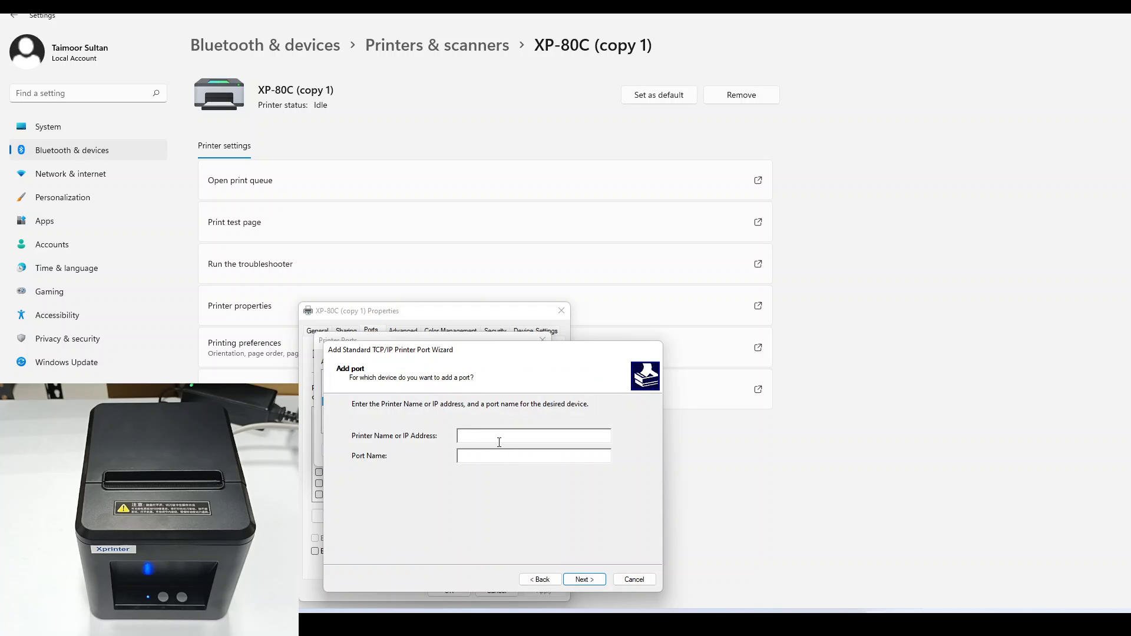
{"action": "type", "text": "192.168"}
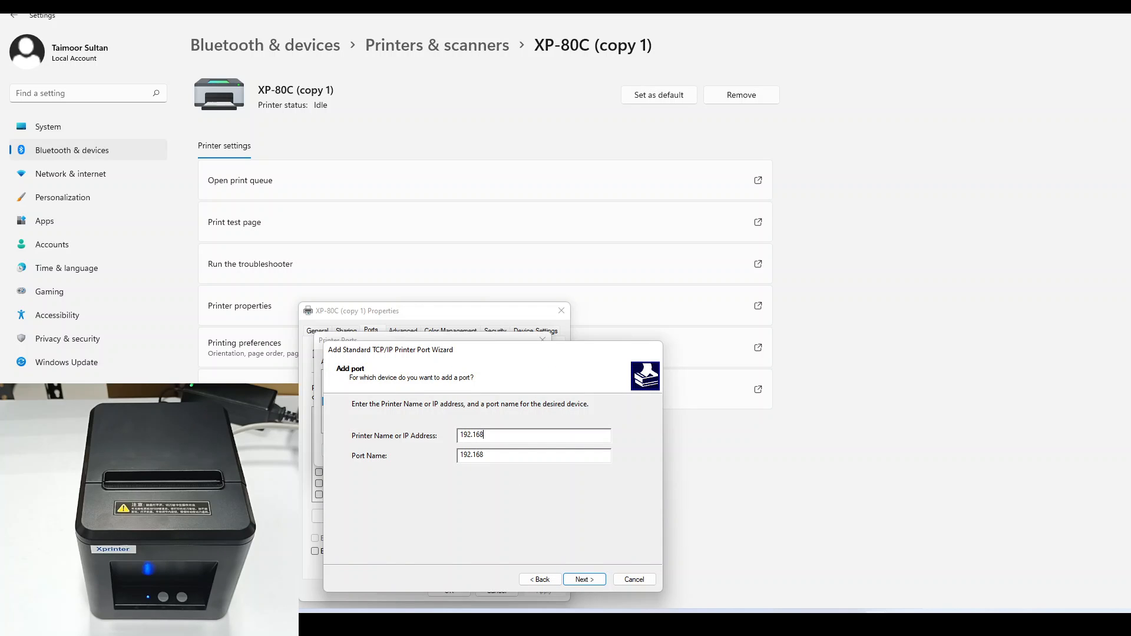
{"action": "type", "text": "."}
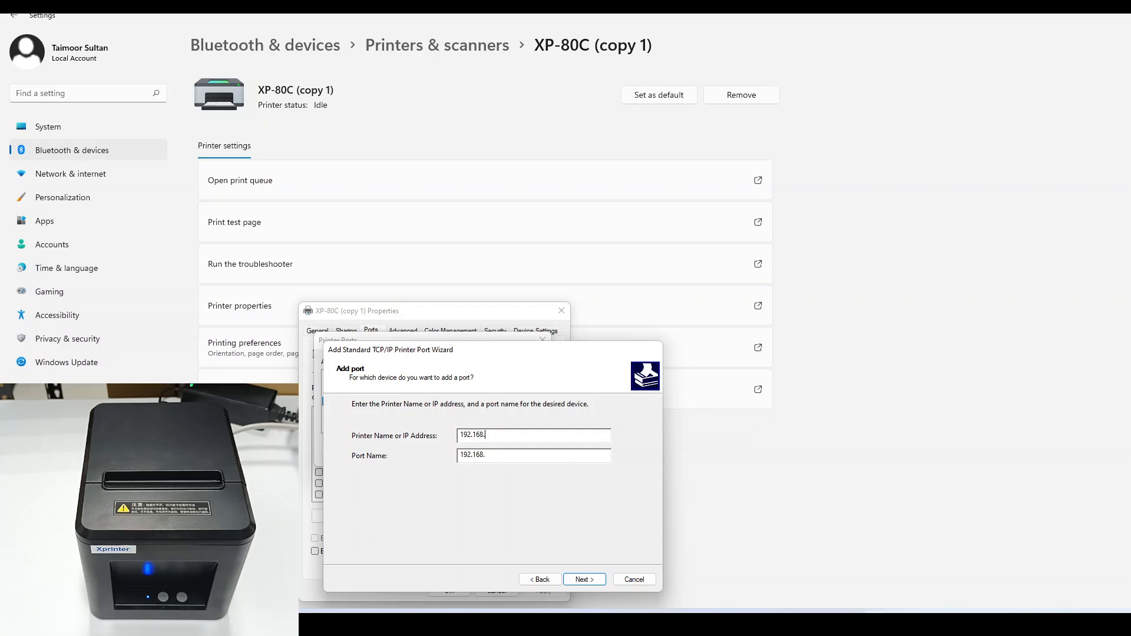
{"action": "type", "text": "123."}
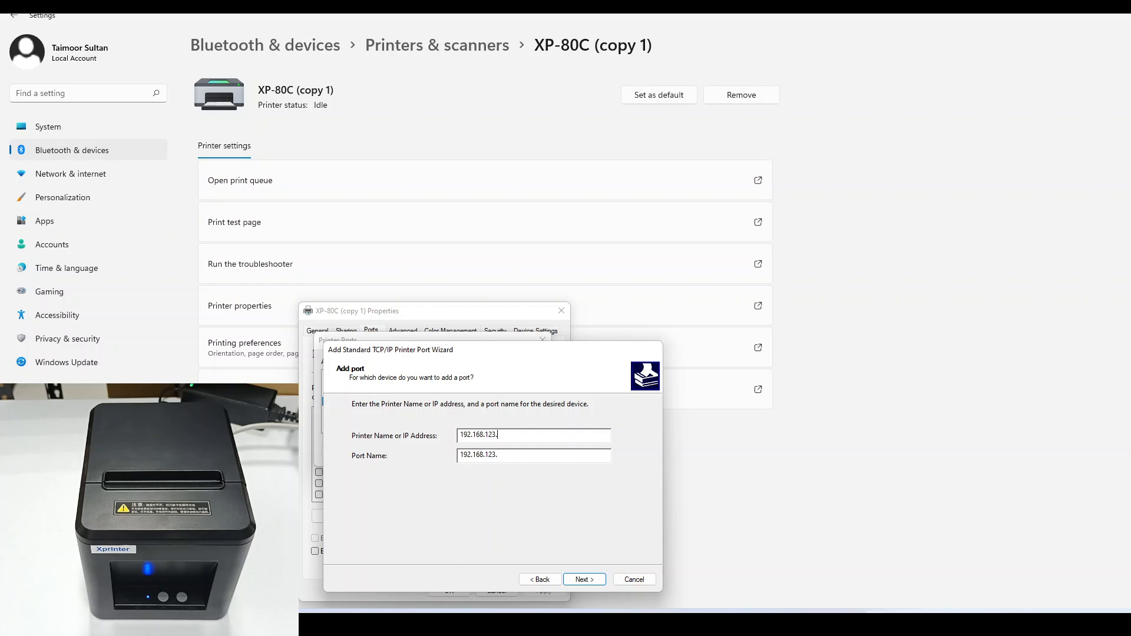
{"action": "type", "text": "100"}
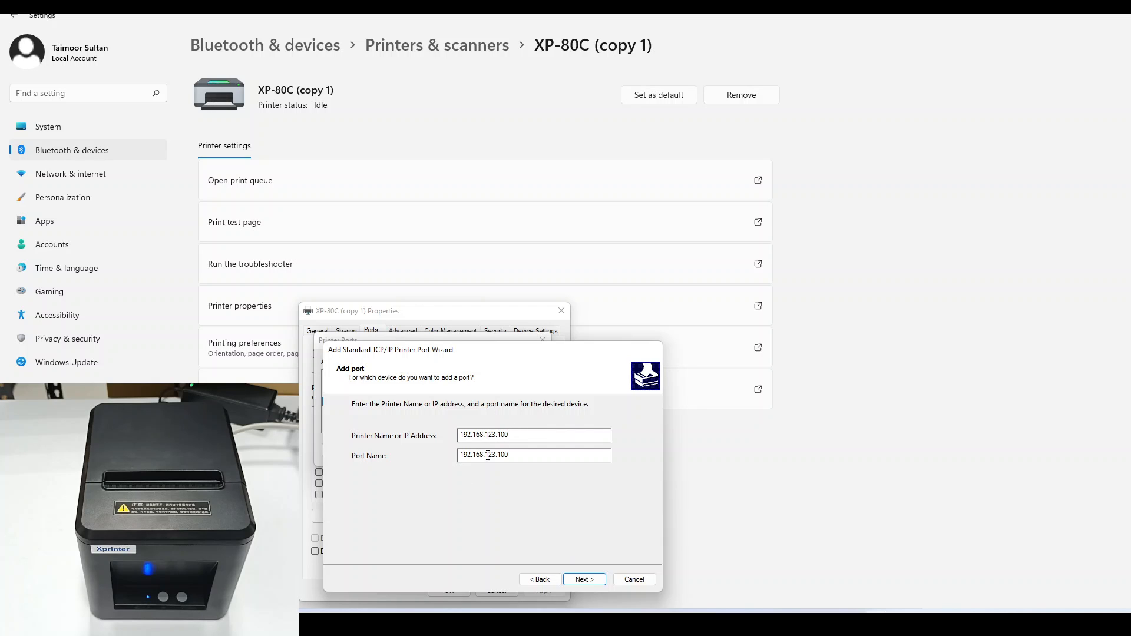
{"action": "left_click", "coordinate": [583, 579]}
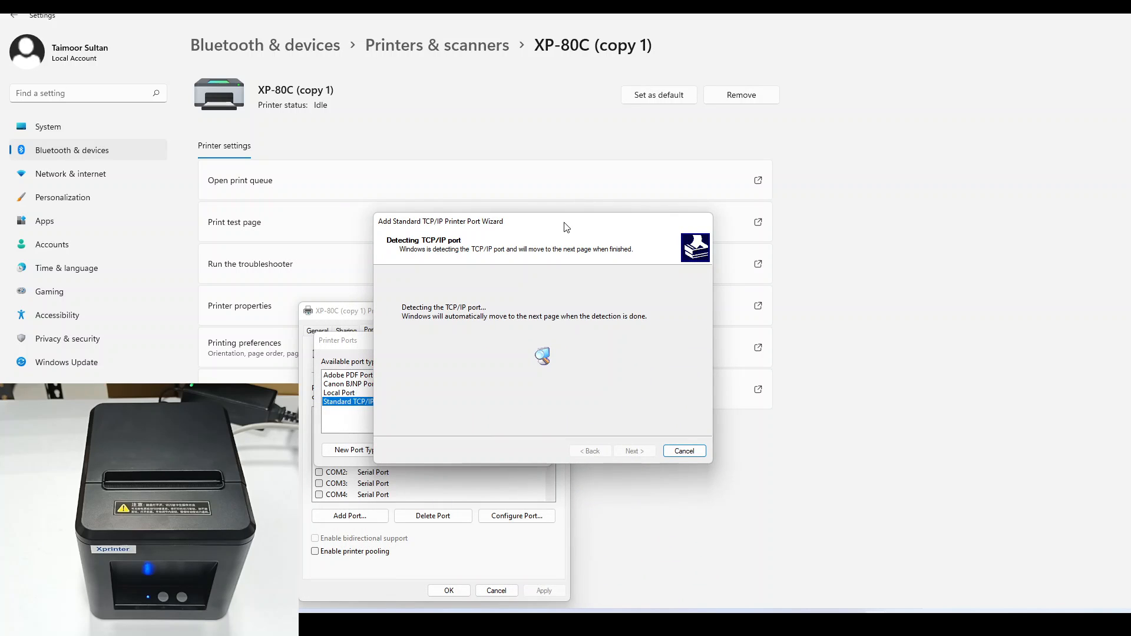
{"action": "mouse_move", "coordinate": [628, 400]}
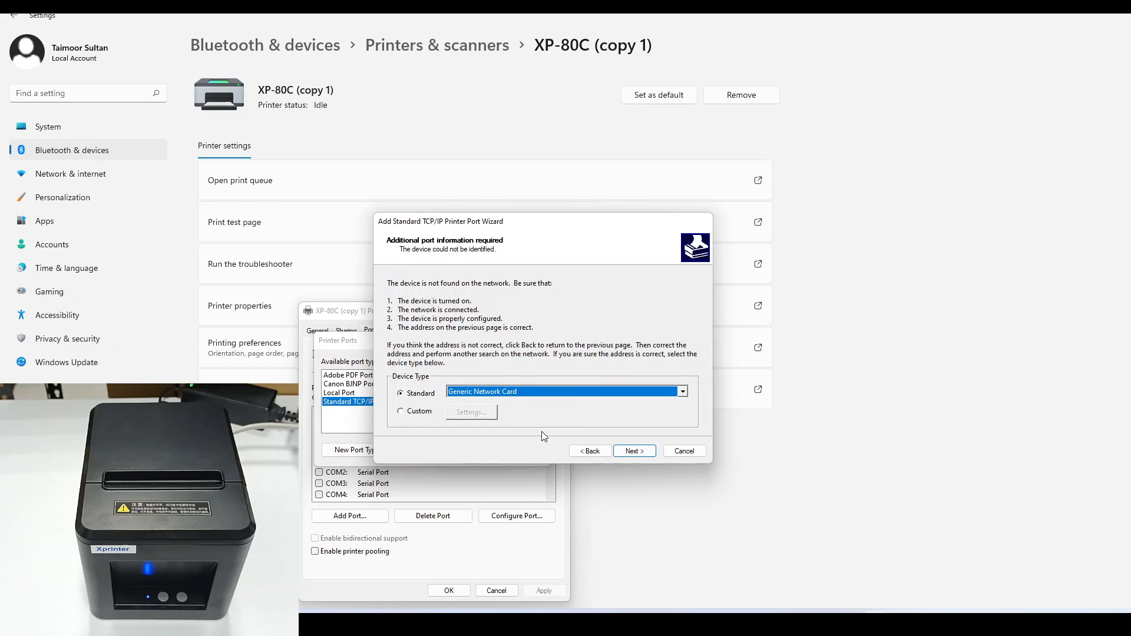
{"action": "mouse_move", "coordinate": [468, 300]}
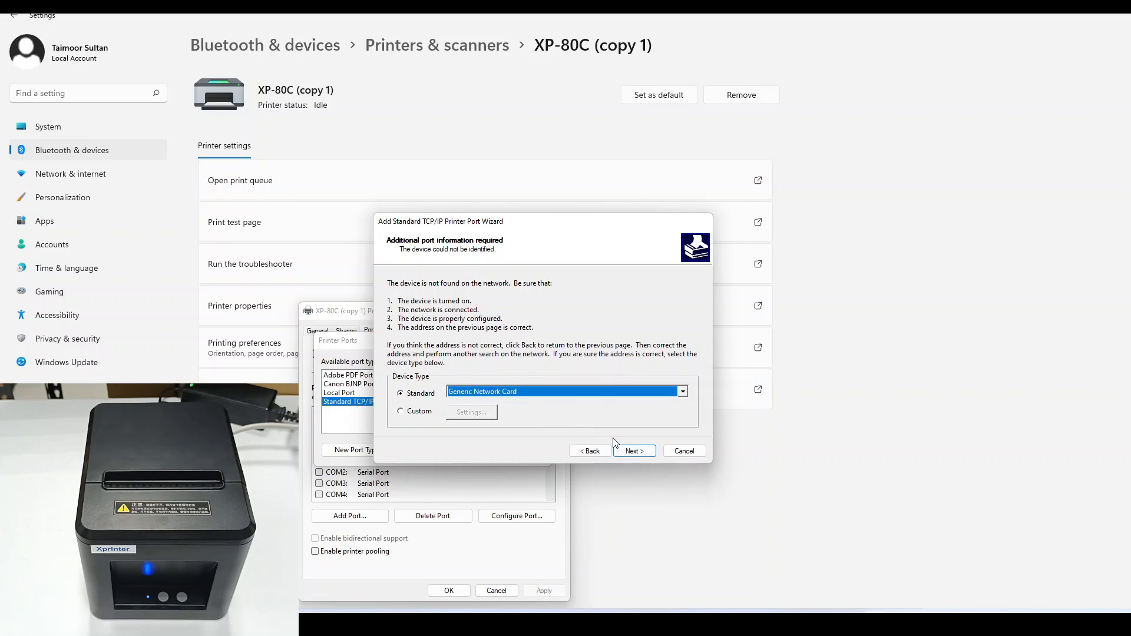
Step: Accept the Generic Network Card type, finish the port wizard and close Printer Ports
{"action": "left_click", "coordinate": [634, 452]}
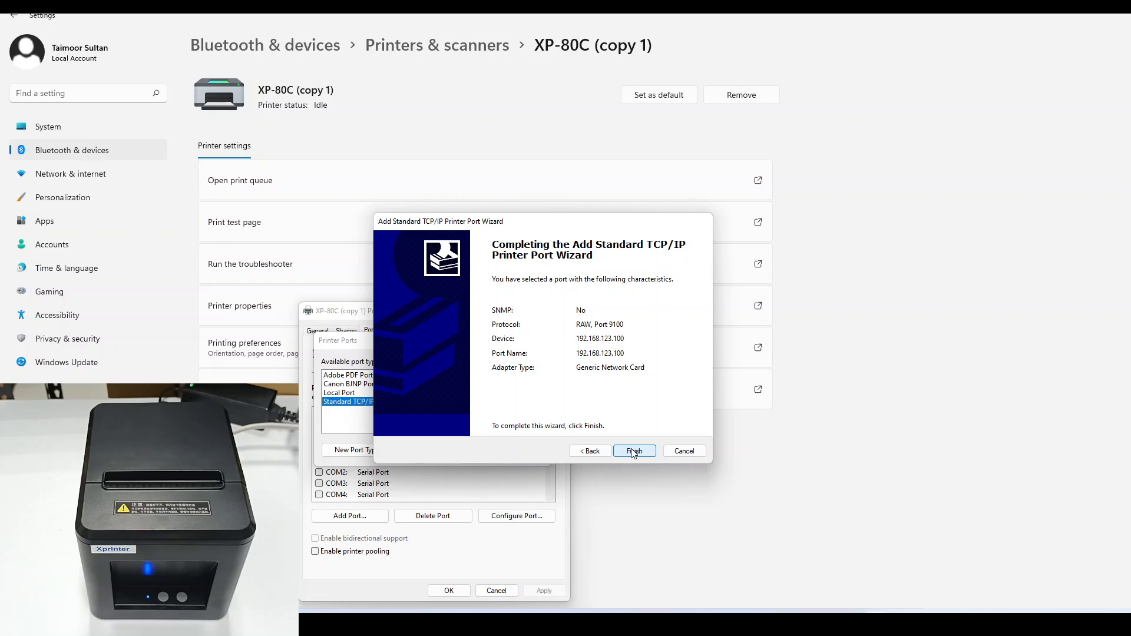
{"action": "left_click", "coordinate": [634, 452]}
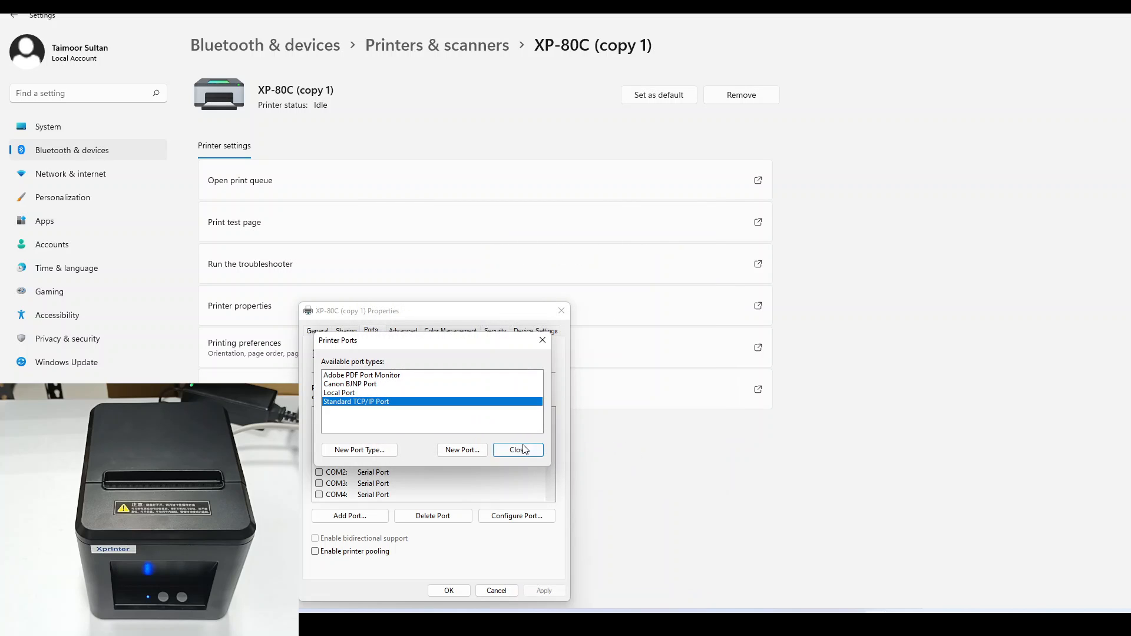
{"action": "left_click", "coordinate": [517, 449]}
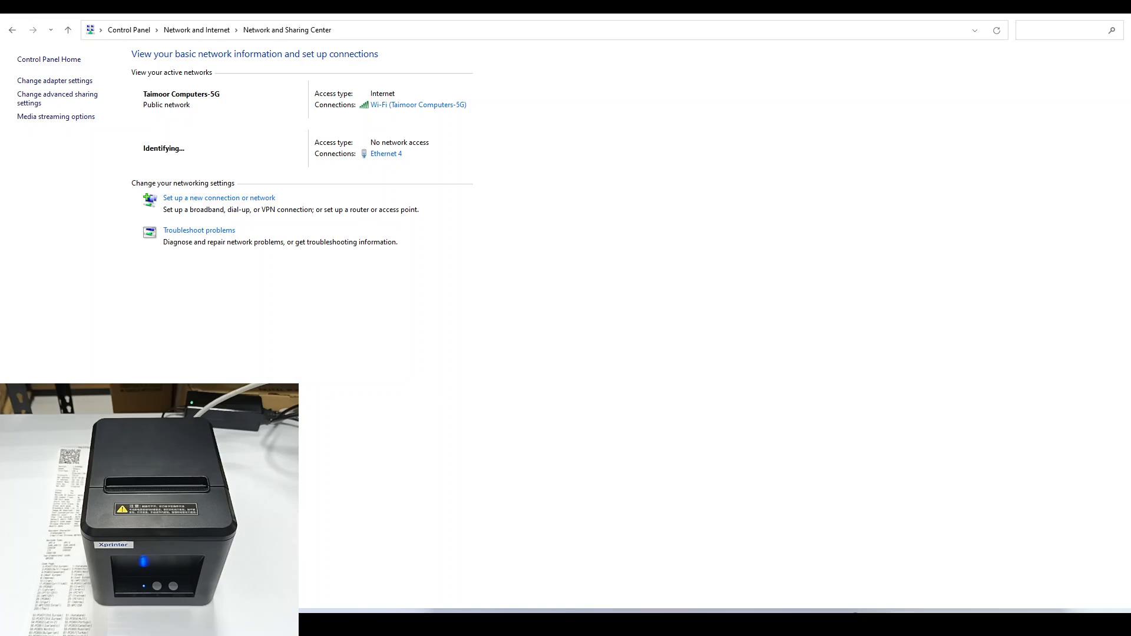
Step: Run 'ping 192.168.123.100' in Command Prompt, see replies with 0% loss, then close it
{"action": "type", "text": "co"}
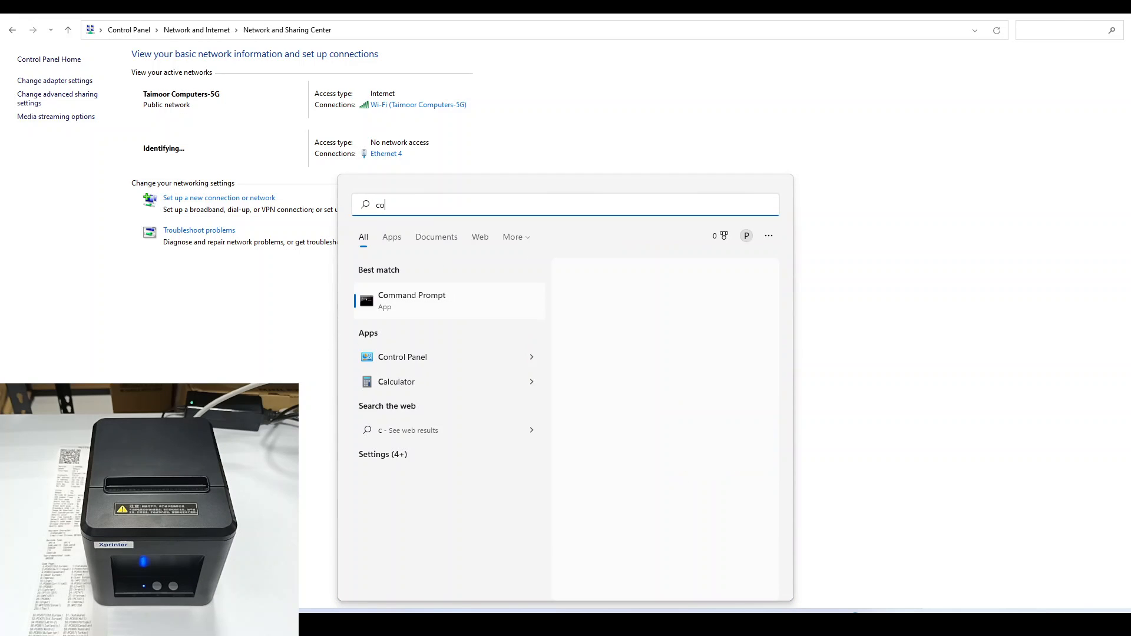
{"action": "left_click", "coordinate": [411, 300]}
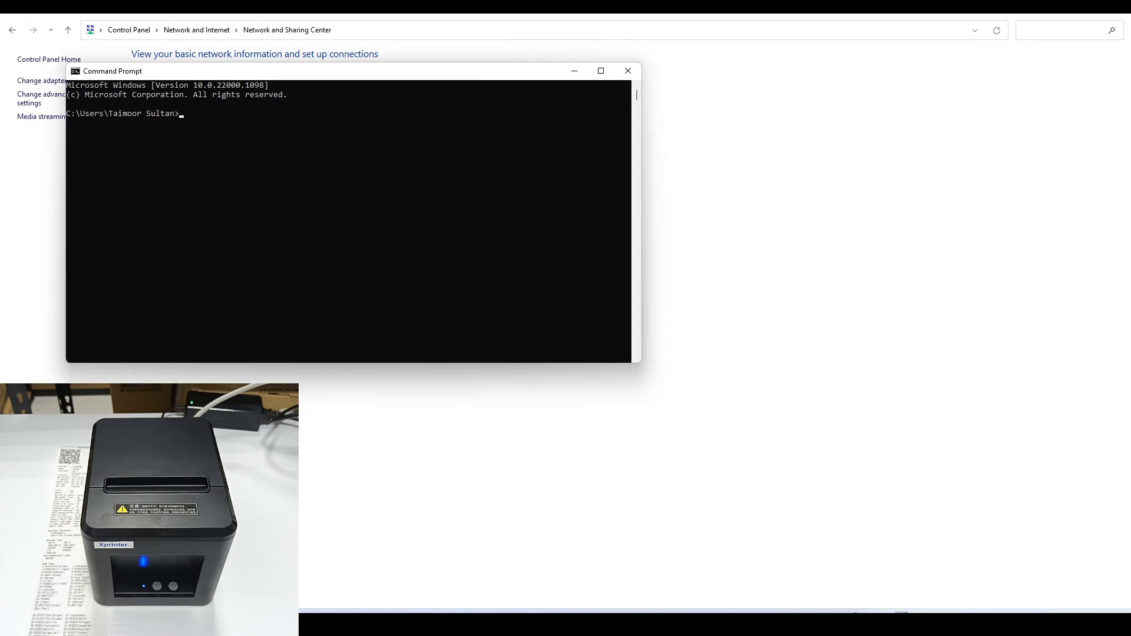
{"action": "type", "text": "ping"}
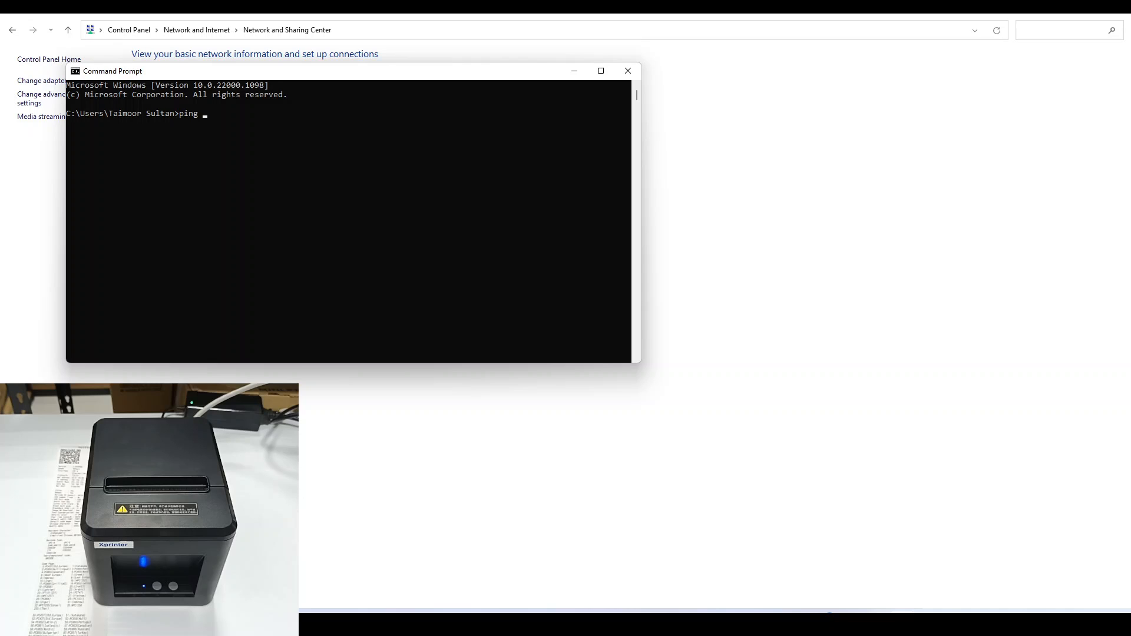
{"action": "type", "text": "192.16"}
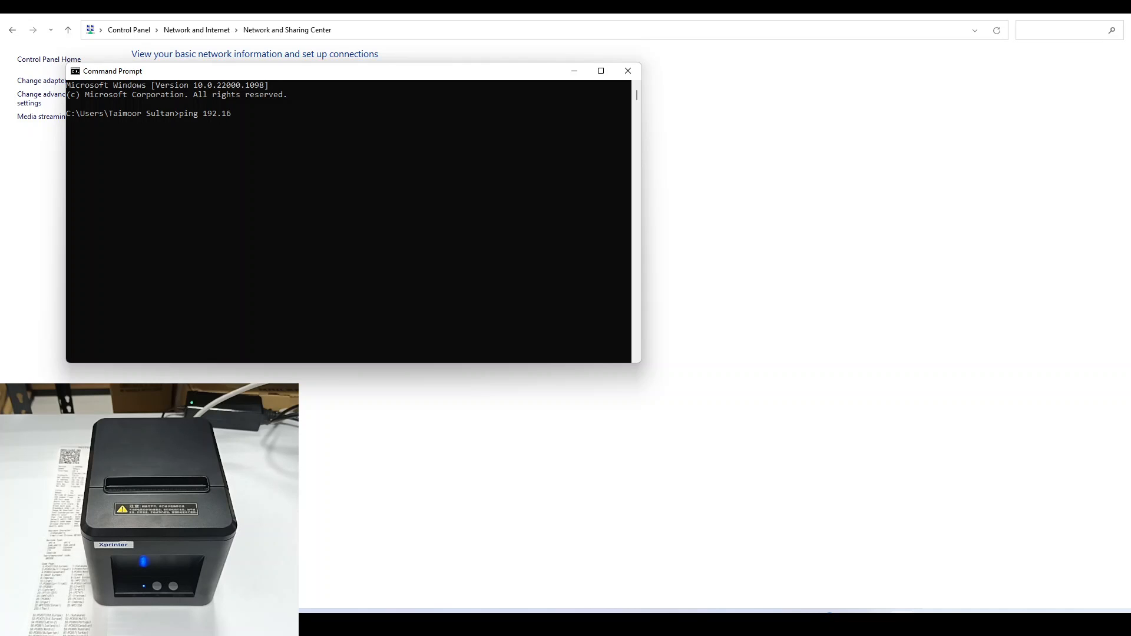
{"action": "type", "text": "8.123.1"}
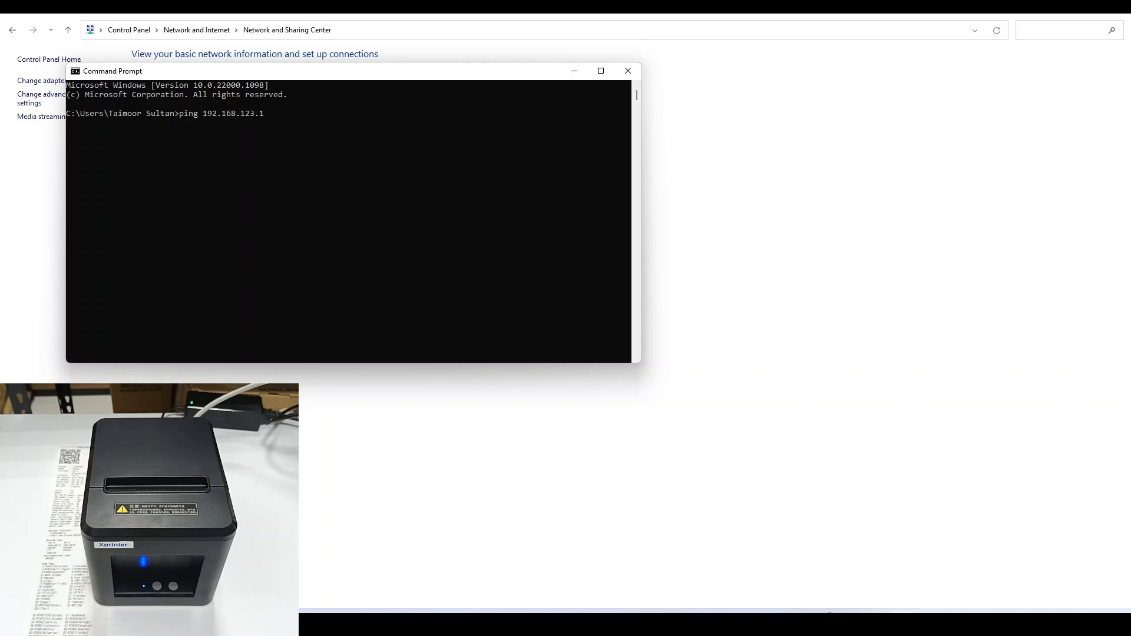
{"action": "type", "text": "00"}
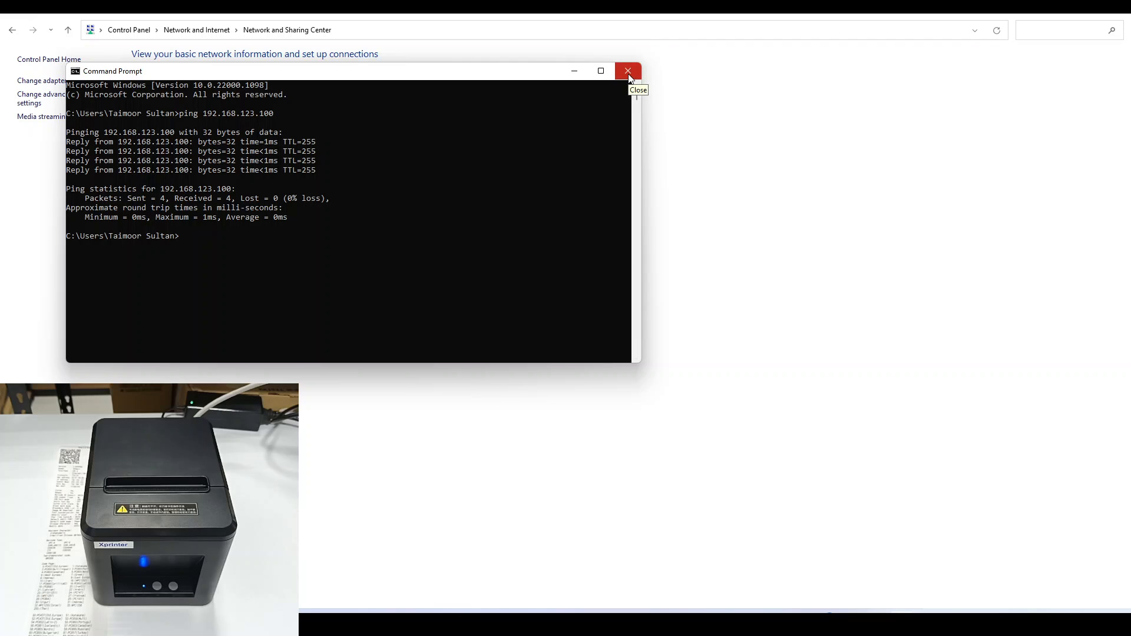
{"action": "left_click", "coordinate": [627, 71]}
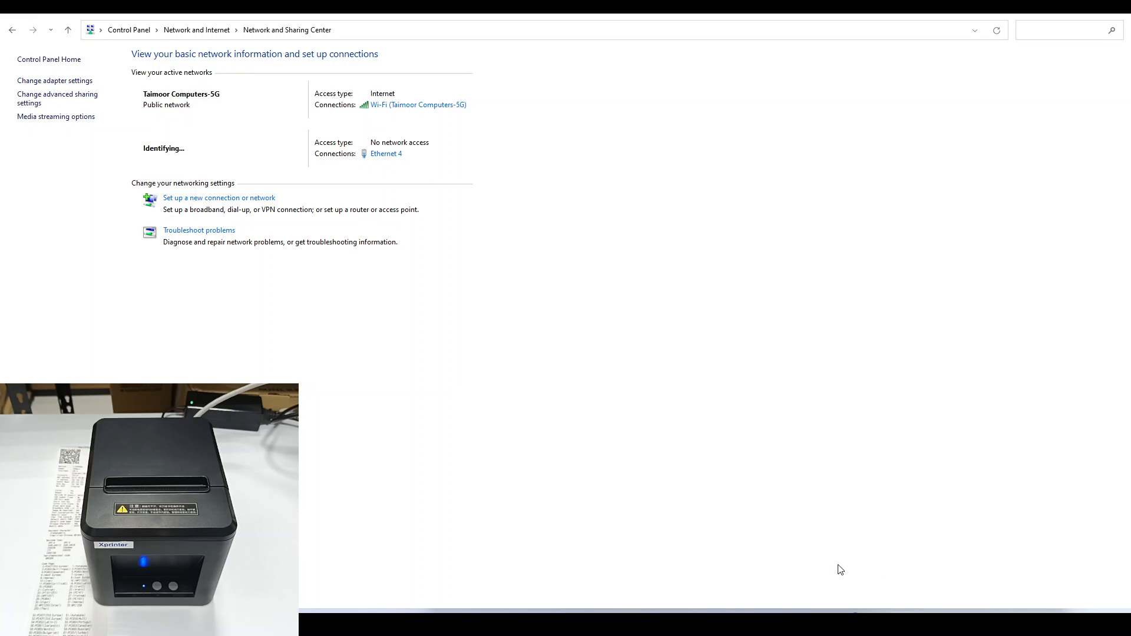
{"action": "mouse_move", "coordinate": [856, 576]}
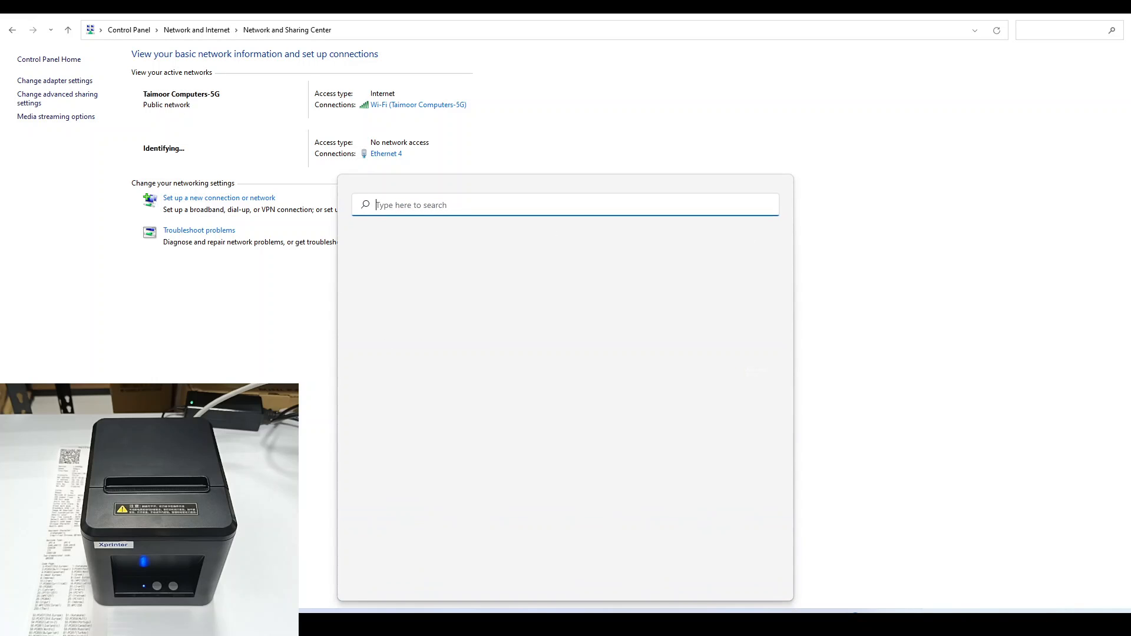
Step: From XP-80C printer properties, print a test page and dismiss the confirmation
{"action": "type", "text": "printers & scanners"}
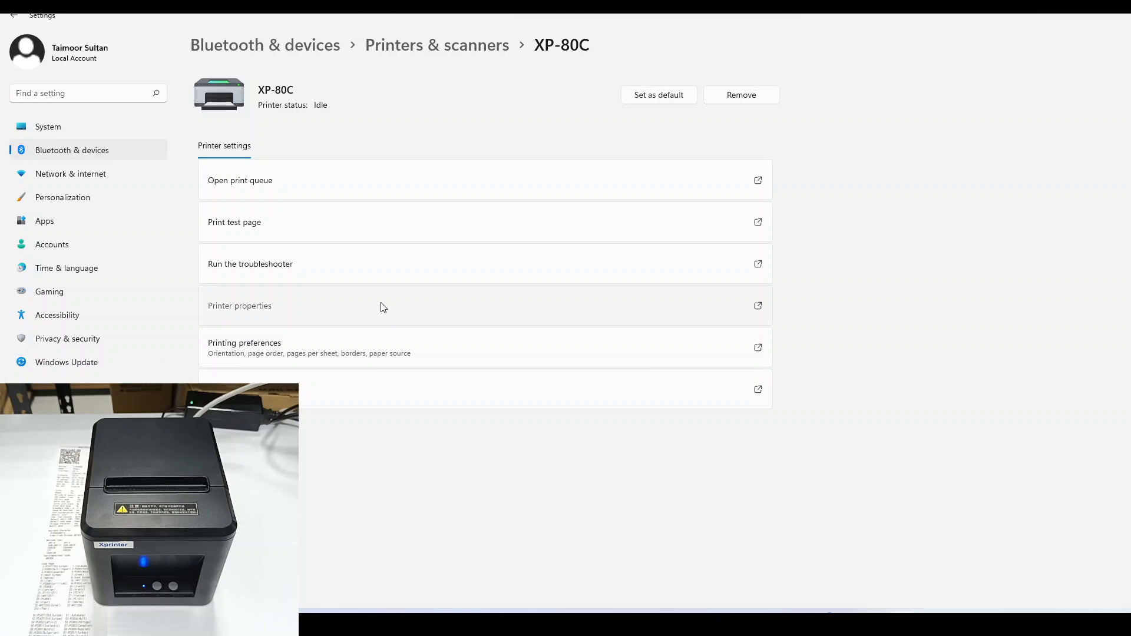
{"action": "left_click", "coordinate": [240, 305]}
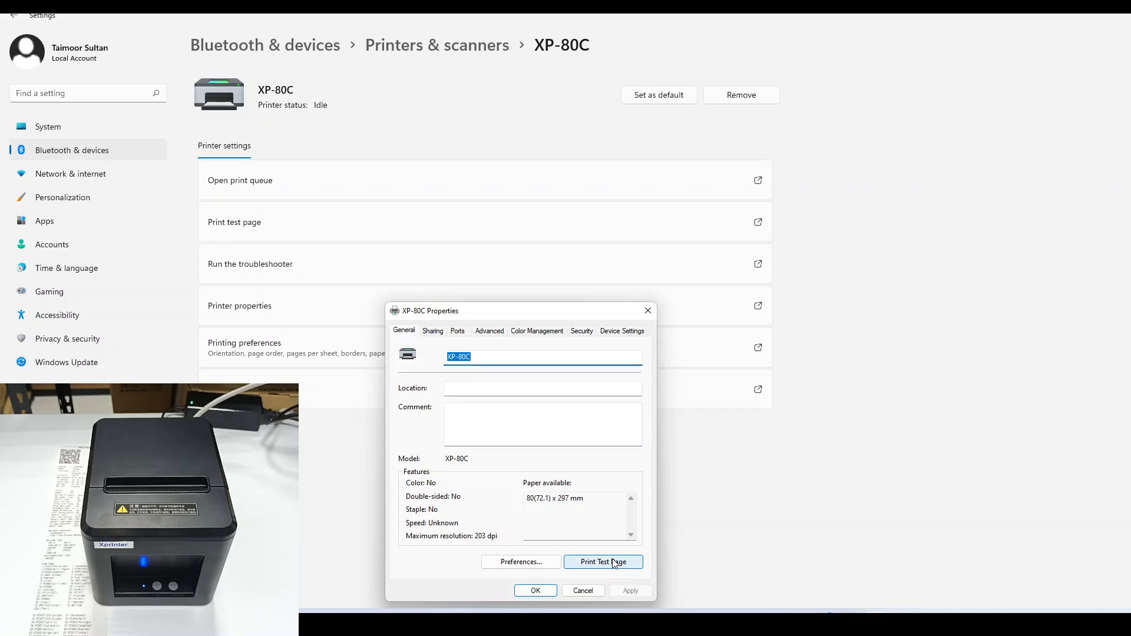
{"action": "left_click", "coordinate": [602, 562]}
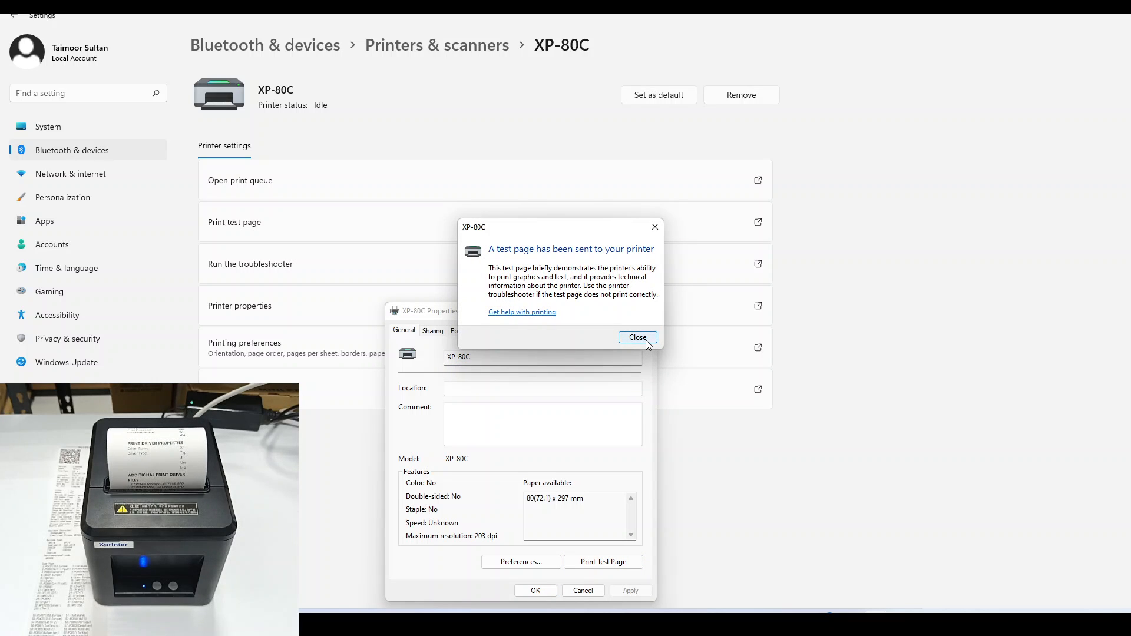
{"action": "left_click", "coordinate": [637, 338]}
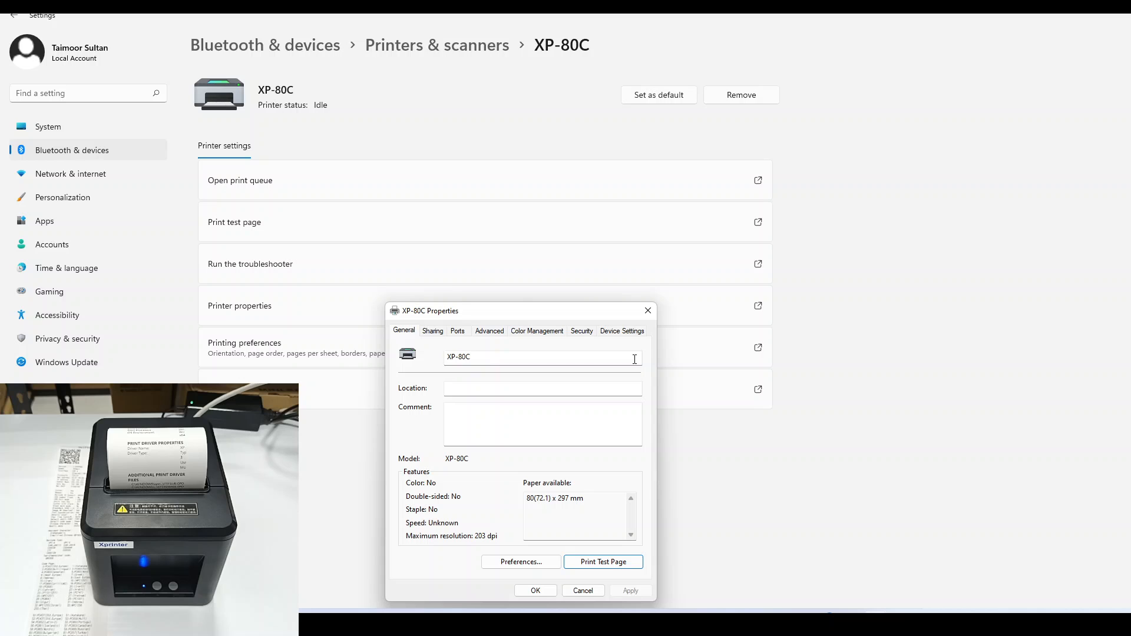